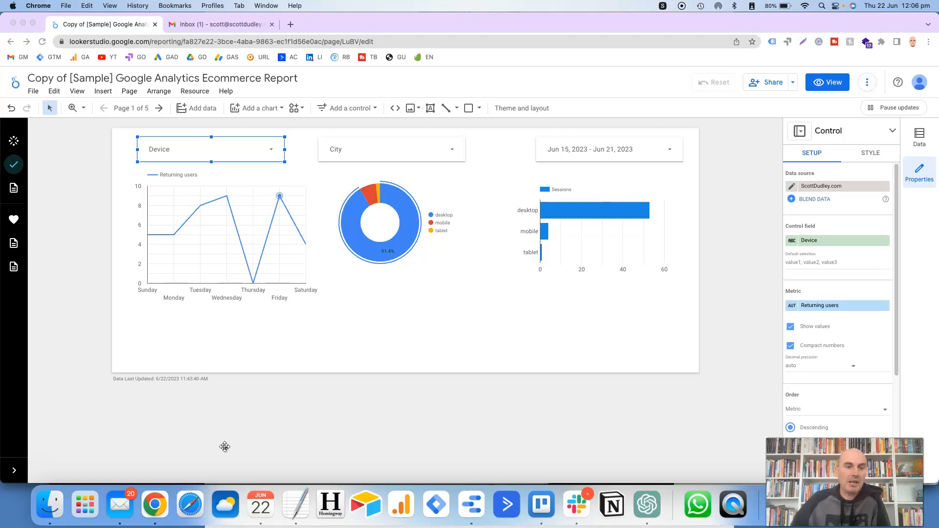
{"action": "mouse_move", "coordinate": [185, 302]}
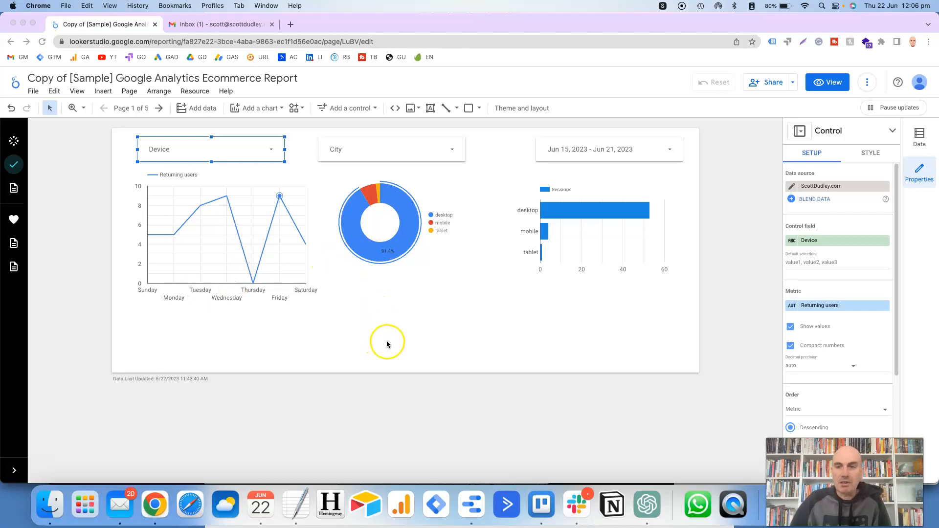
{"action": "mouse_move", "coordinate": [292, 394]}
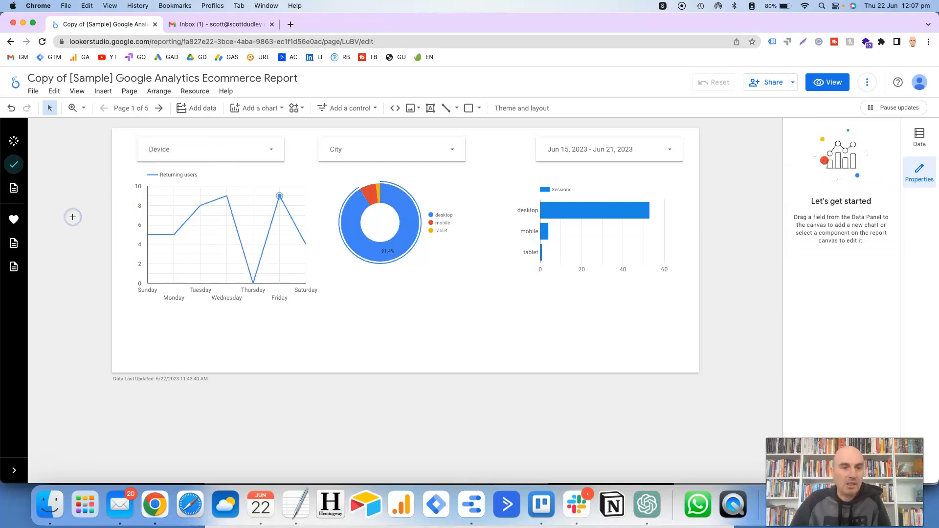
Select the Device filter control, then choose Schedule delivery from the Share menu.
{"action": "left_click", "coordinate": [198, 150]}
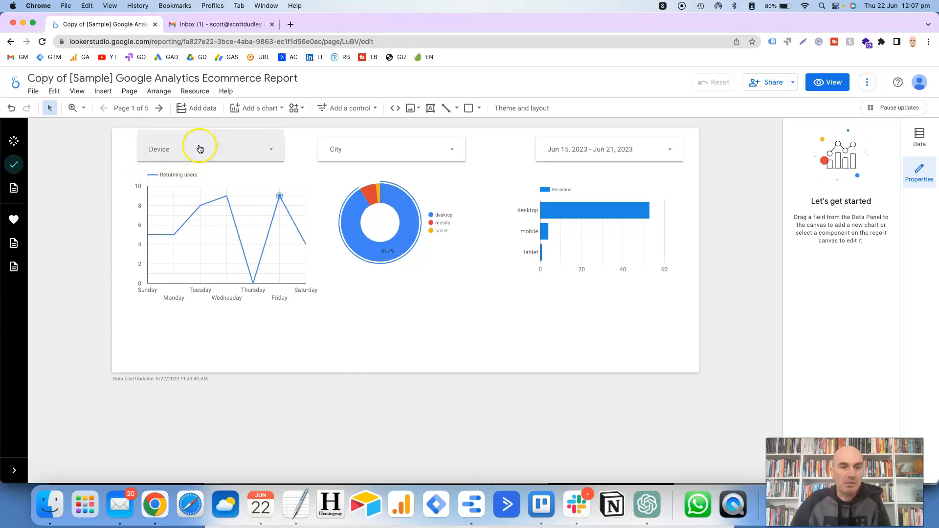
{"action": "left_click", "coordinate": [210, 148]}
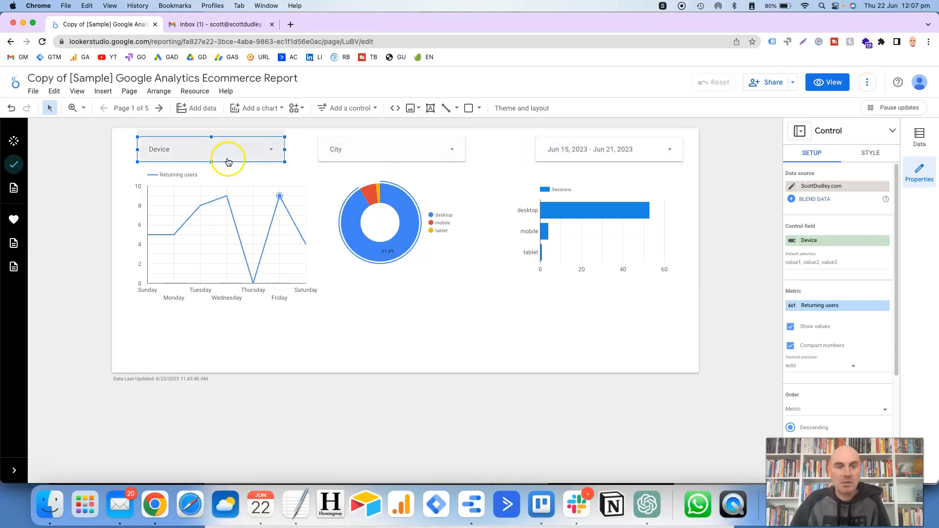
{"action": "mouse_move", "coordinate": [563, 149]}
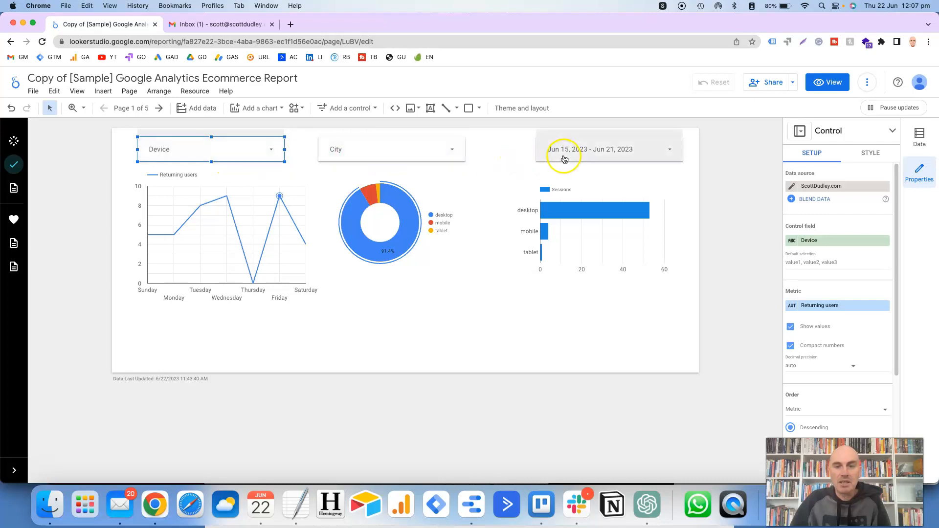
{"action": "mouse_move", "coordinate": [608, 150]}
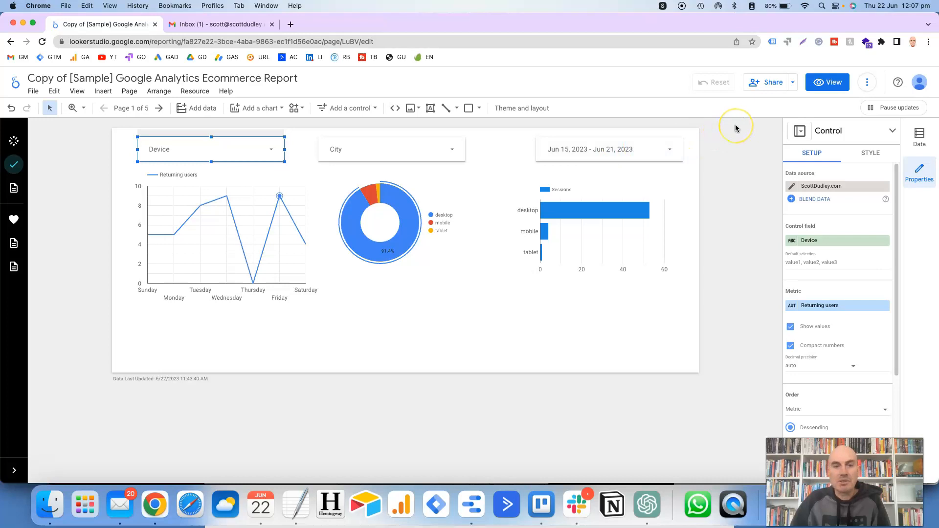
{"action": "mouse_move", "coordinate": [736, 127]}
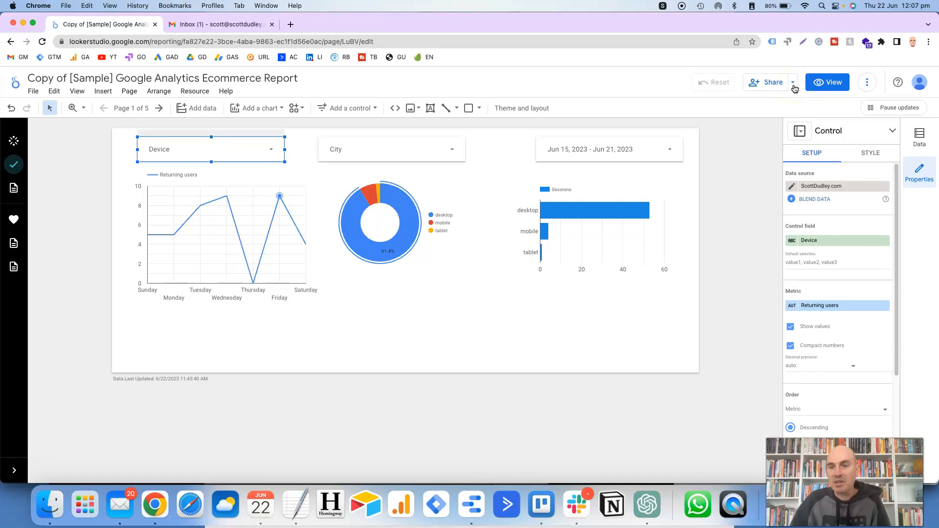
{"action": "left_click", "coordinate": [793, 82]}
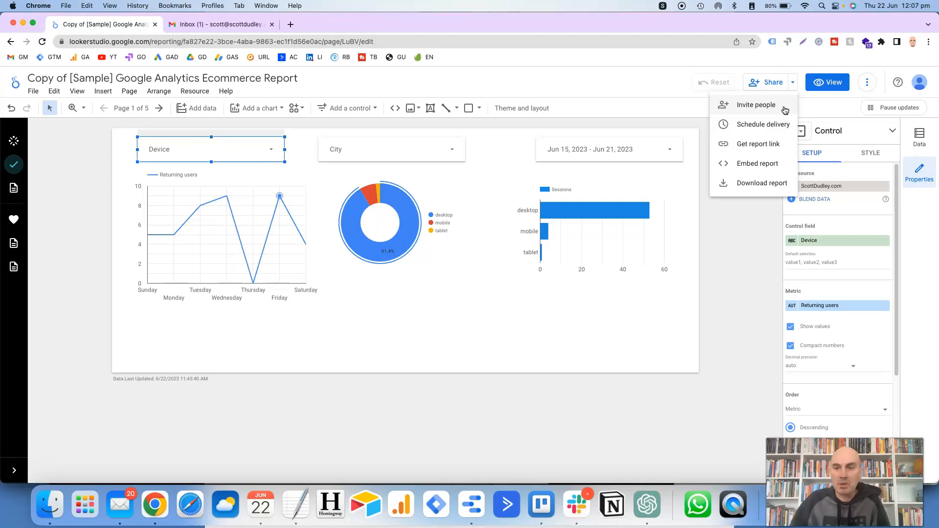
{"action": "mouse_move", "coordinate": [764, 130]}
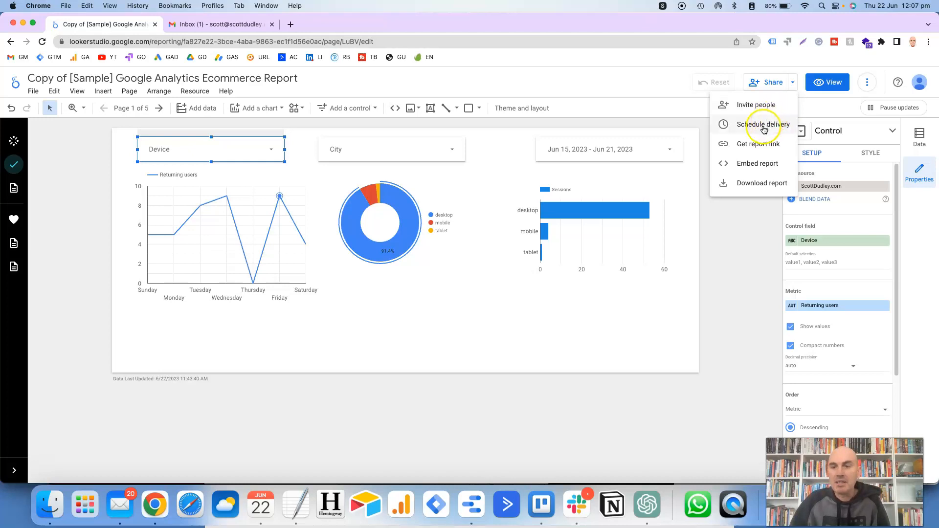
{"action": "left_click", "coordinate": [762, 124]}
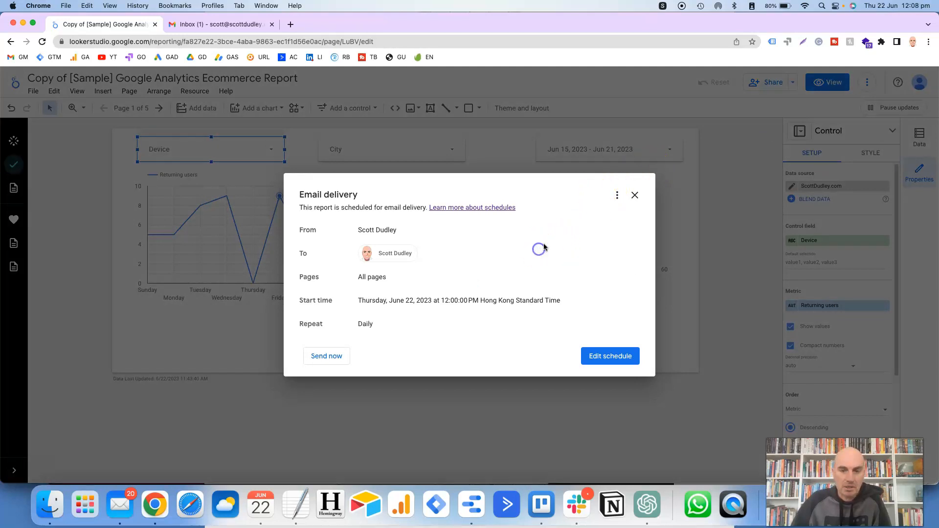
{"action": "left_click", "coordinate": [610, 356]}
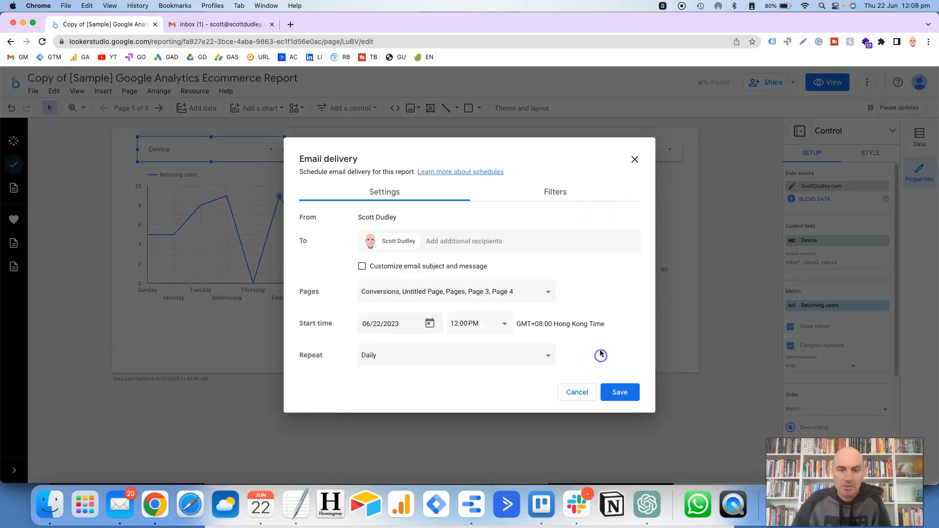
{"action": "mouse_move", "coordinate": [587, 280]}
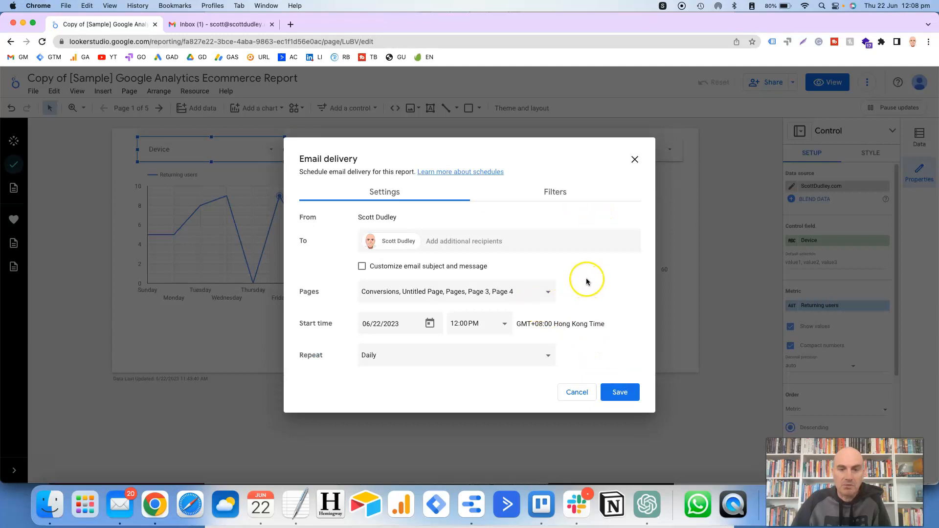
{"action": "mouse_move", "coordinate": [587, 282]}
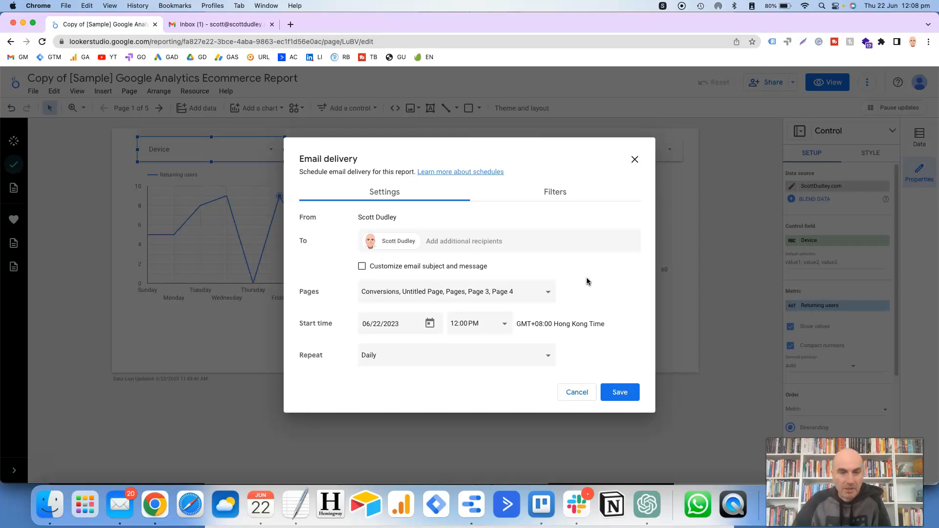
{"action": "mouse_move", "coordinate": [325, 220]}
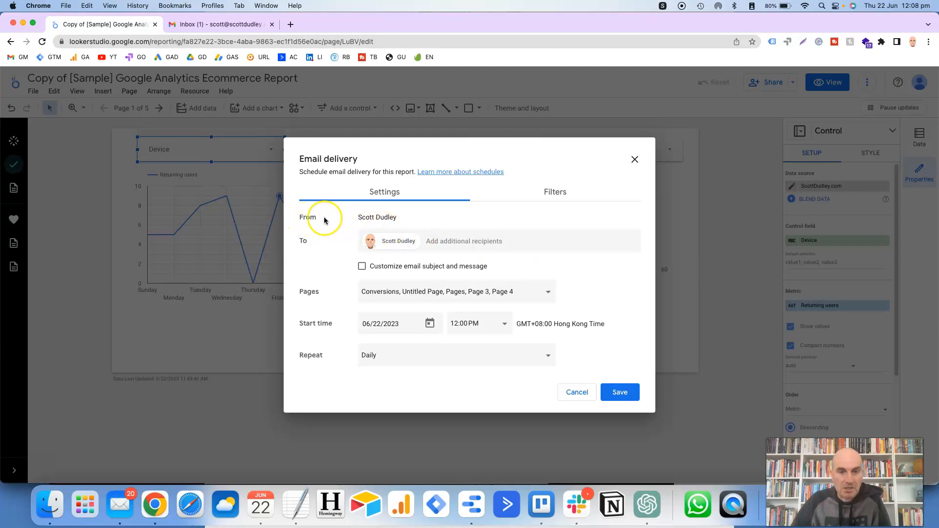
{"action": "mouse_move", "coordinate": [400, 218]}
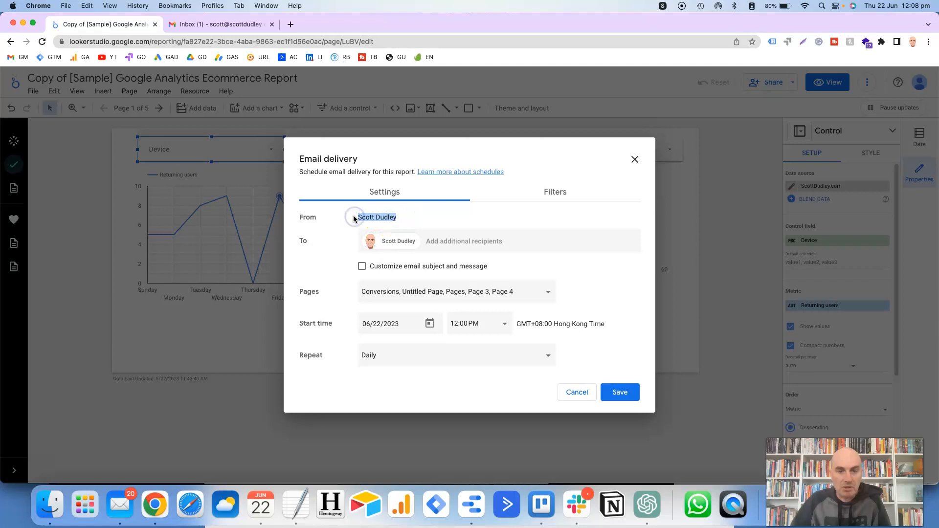
{"action": "mouse_move", "coordinate": [318, 243]}
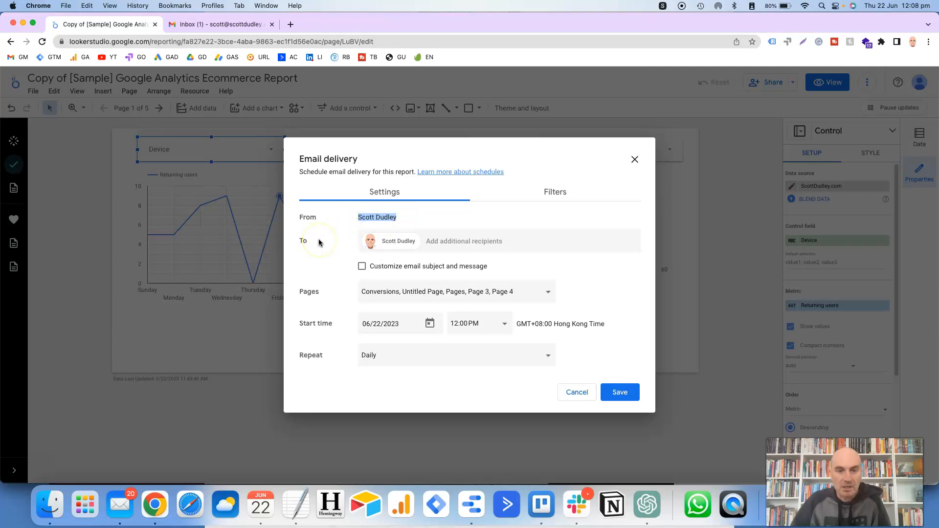
{"action": "mouse_move", "coordinate": [402, 222]}
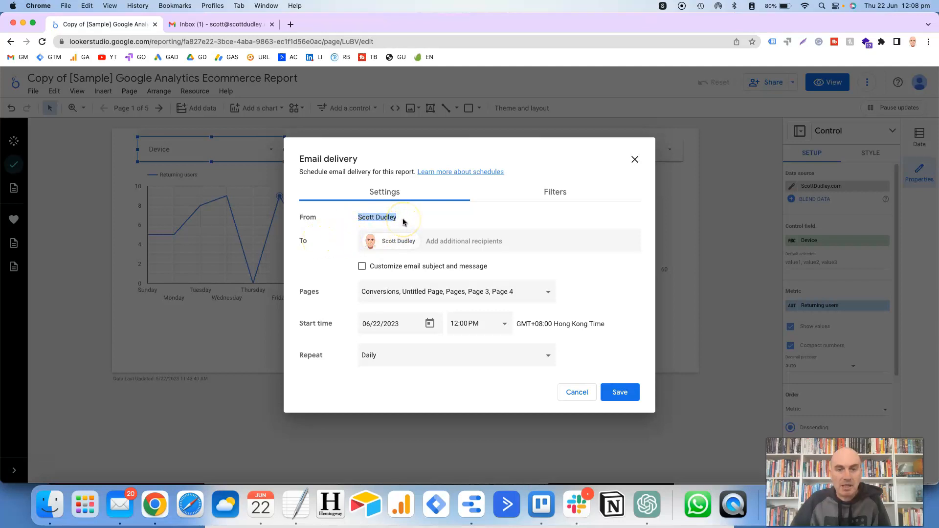
{"action": "mouse_move", "coordinate": [318, 241]}
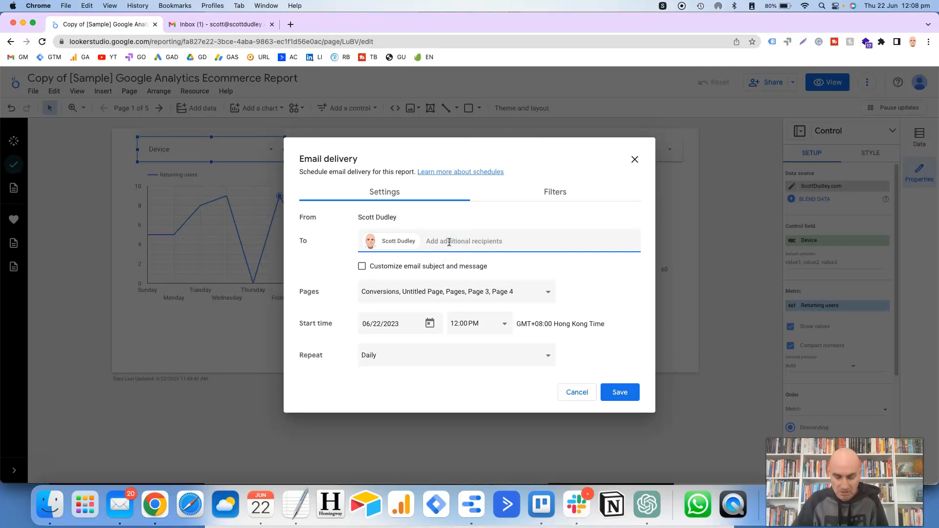
{"action": "type", "text": "test@t"}
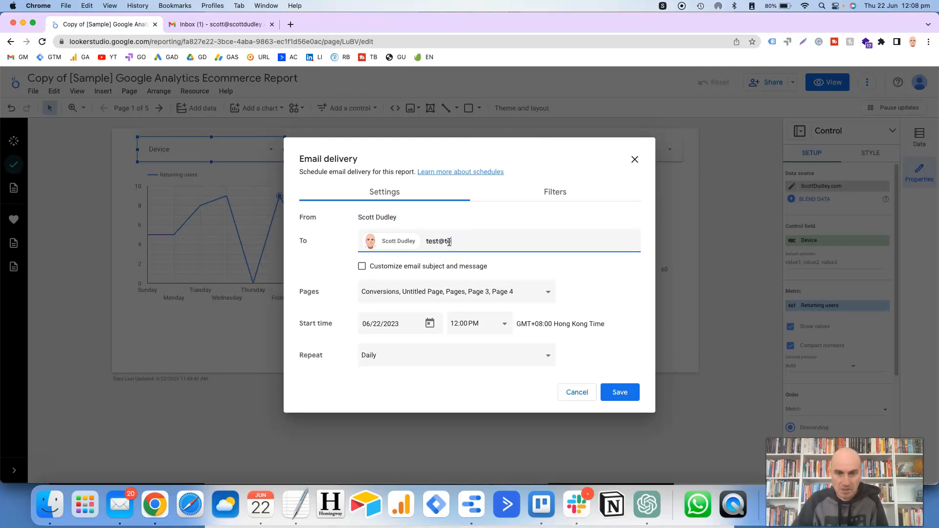
{"action": "key", "text": "Return"}
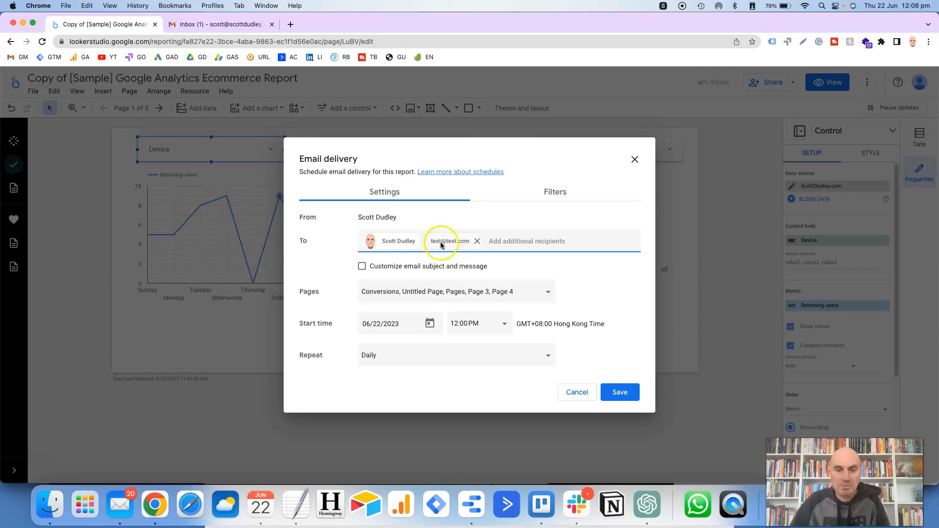
{"action": "mouse_move", "coordinate": [398, 243]}
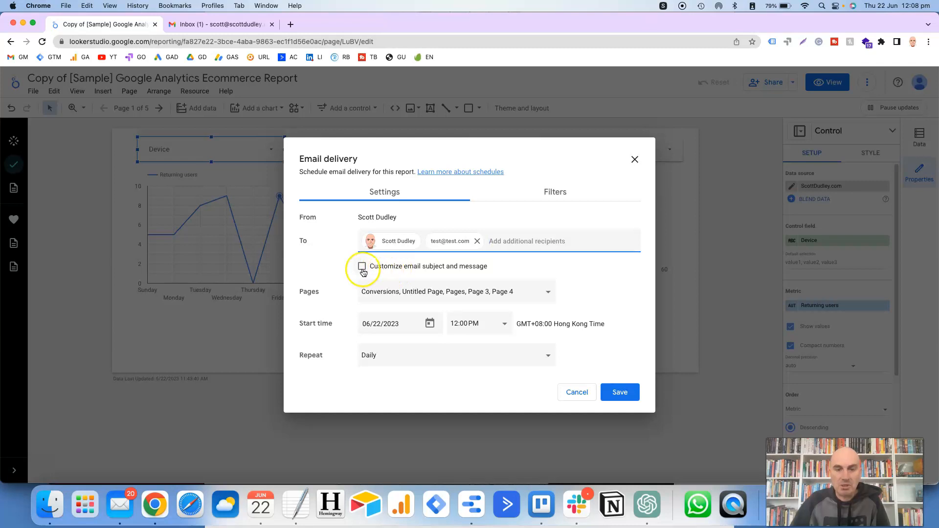
Toggle 'Customize email subject and message' on and off, keeping the defaults.
{"action": "left_click", "coordinate": [361, 266]}
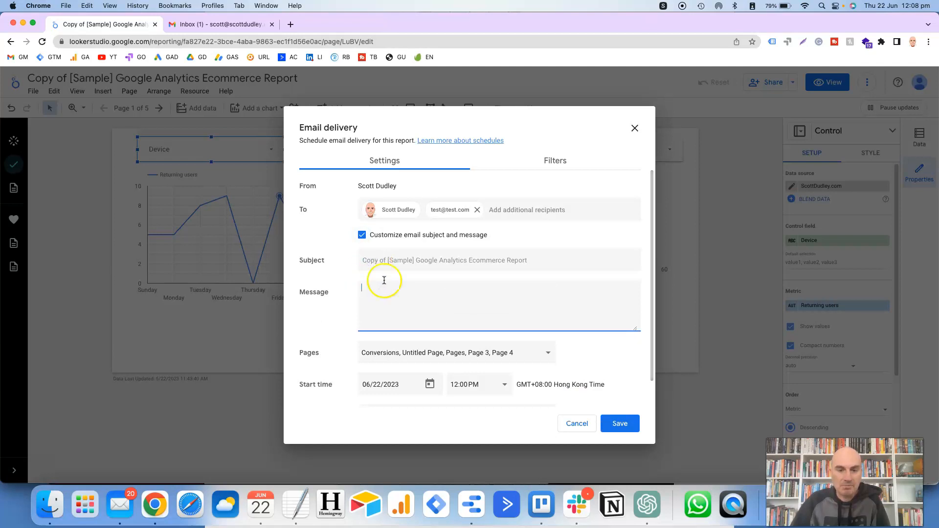
{"action": "left_click", "coordinate": [361, 235]}
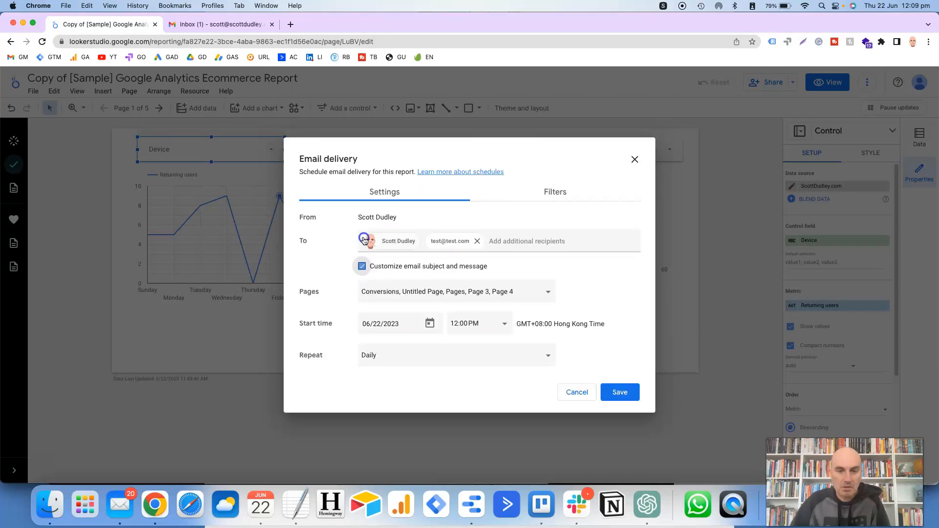
{"action": "left_click", "coordinate": [362, 266]}
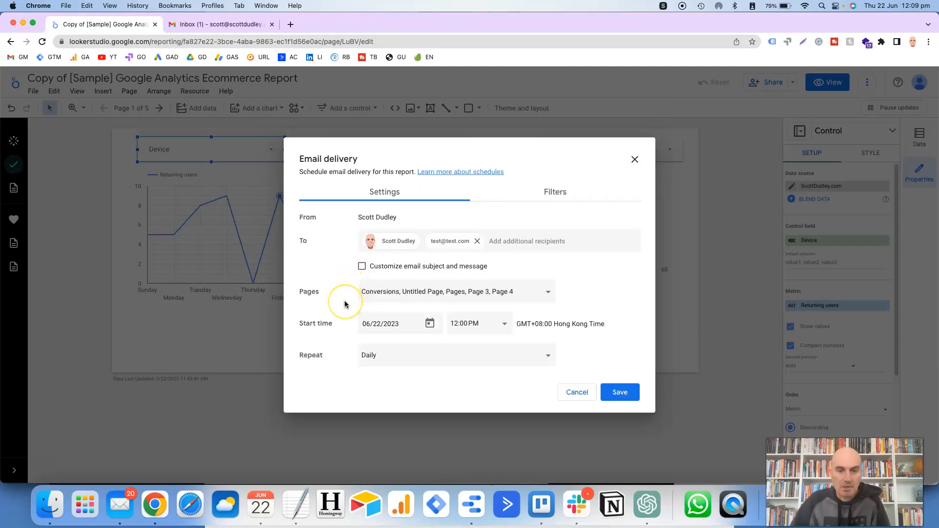
{"action": "mouse_move", "coordinate": [344, 303]}
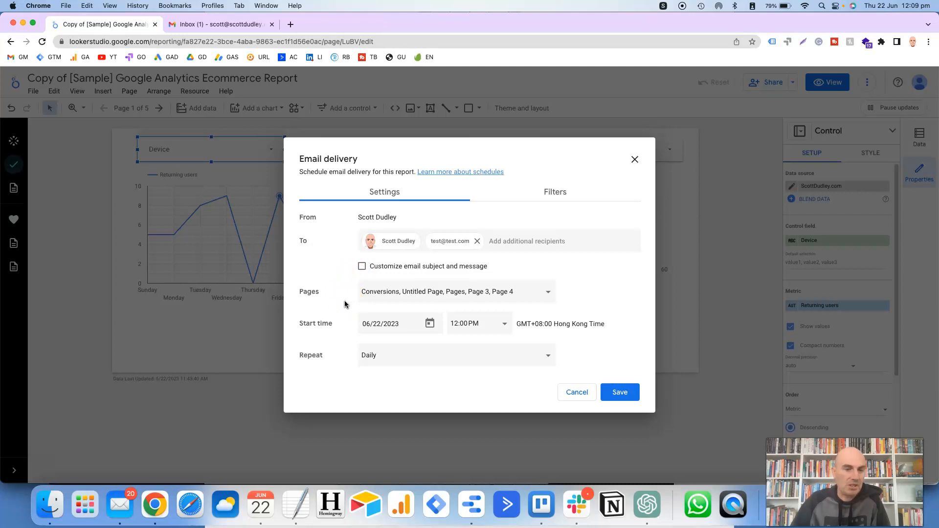
{"action": "mouse_move", "coordinate": [435, 305]}
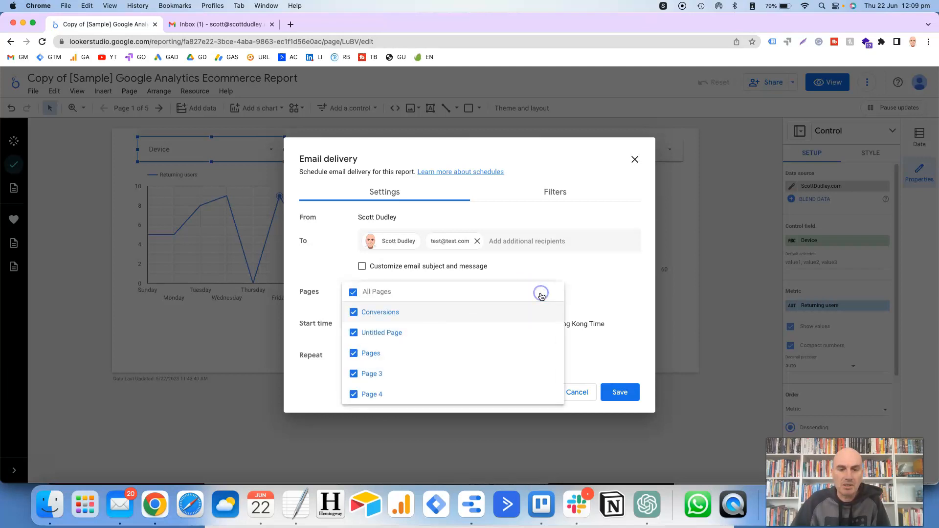
{"action": "mouse_move", "coordinate": [453, 311]}
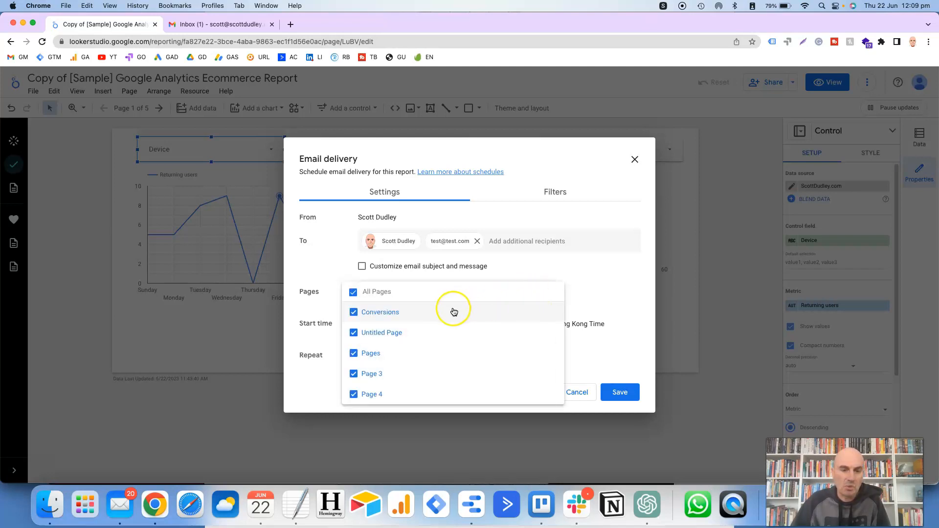
{"action": "mouse_move", "coordinate": [440, 334]}
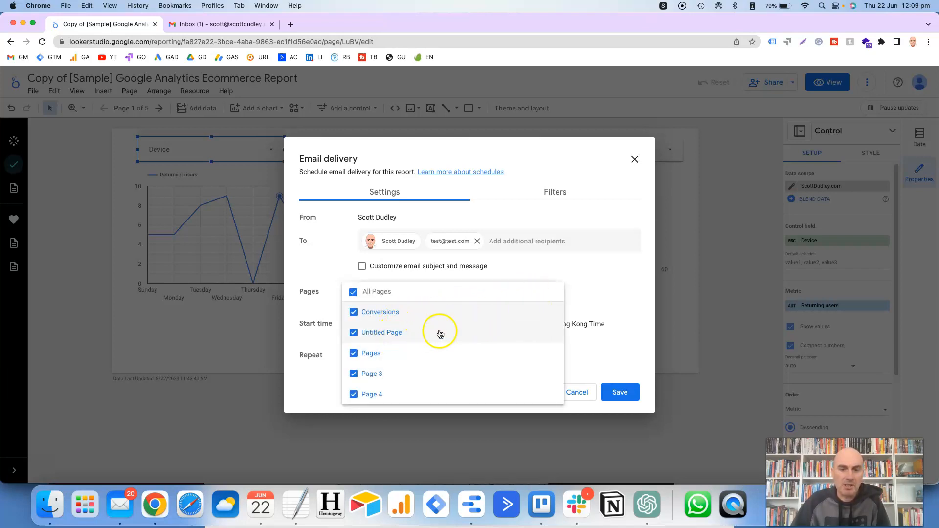
{"action": "mouse_move", "coordinate": [605, 283]}
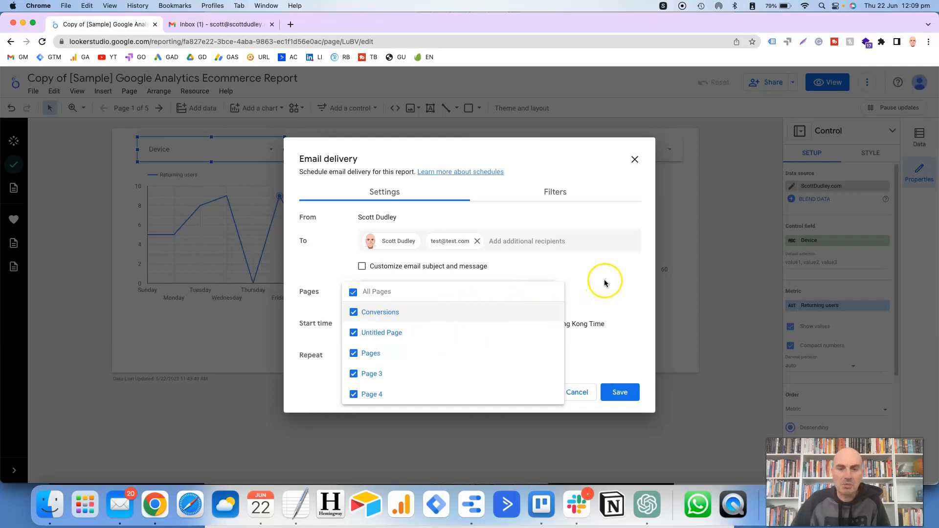
Untick and retick All Pages so all five report pages stay included.
{"action": "left_click", "coordinate": [352, 291]}
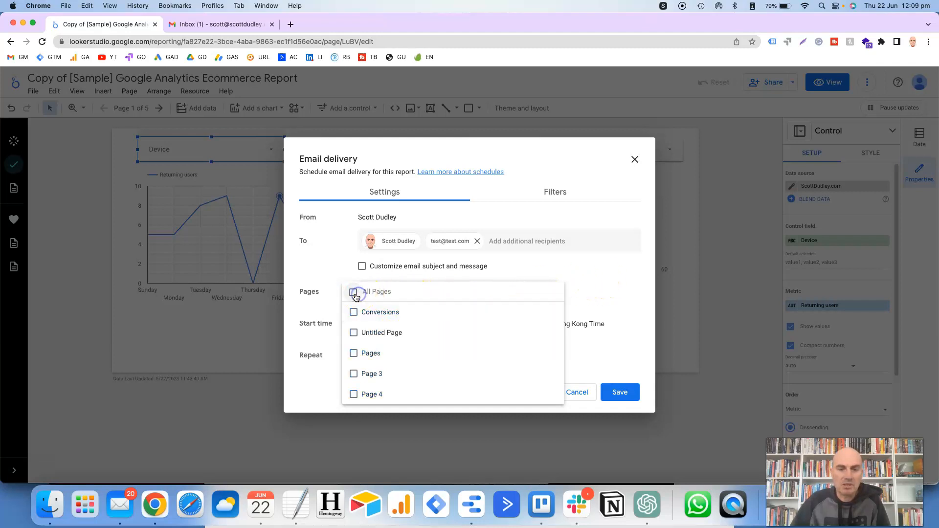
{"action": "left_click", "coordinate": [354, 291]}
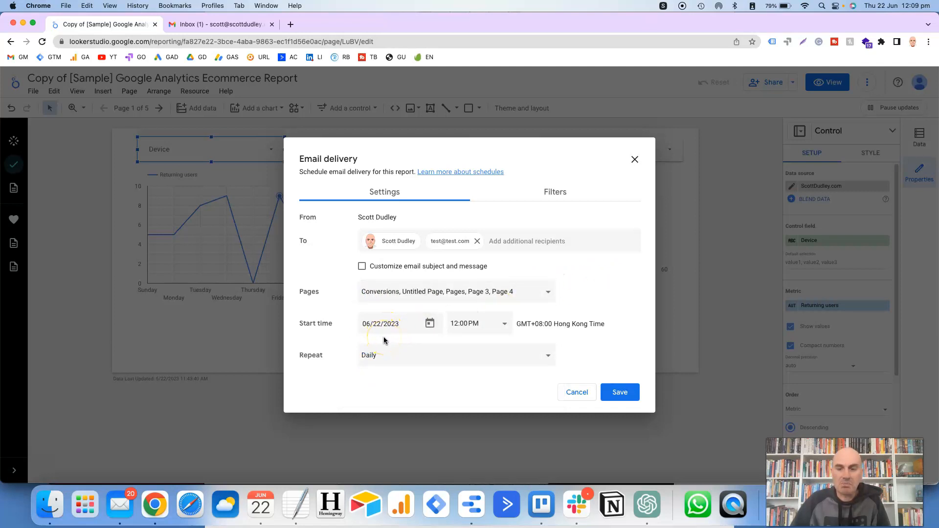
{"action": "left_click", "coordinate": [430, 323]}
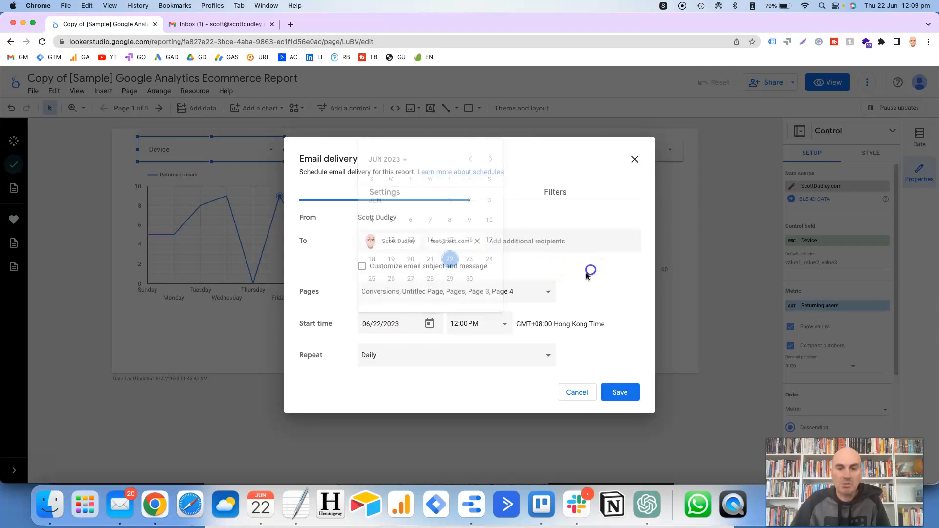
{"action": "left_click", "coordinate": [479, 323]}
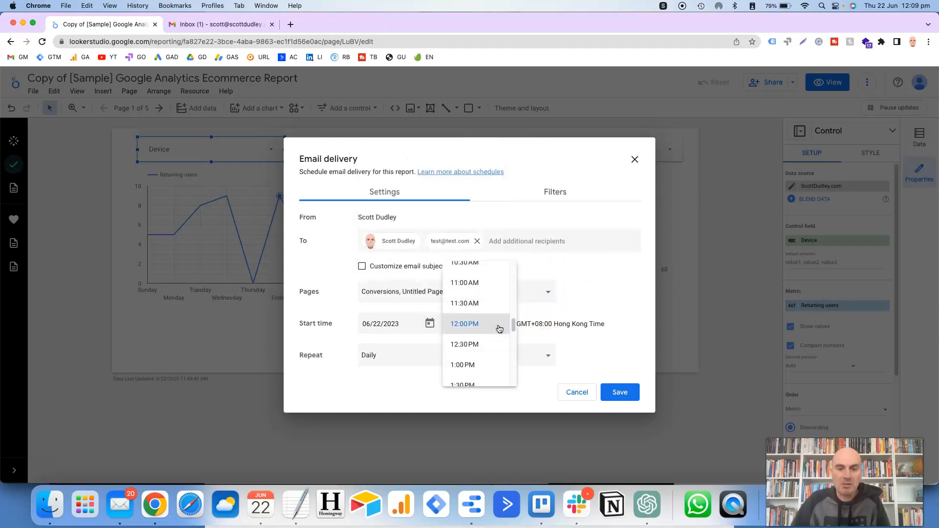
{"action": "mouse_move", "coordinate": [488, 303]}
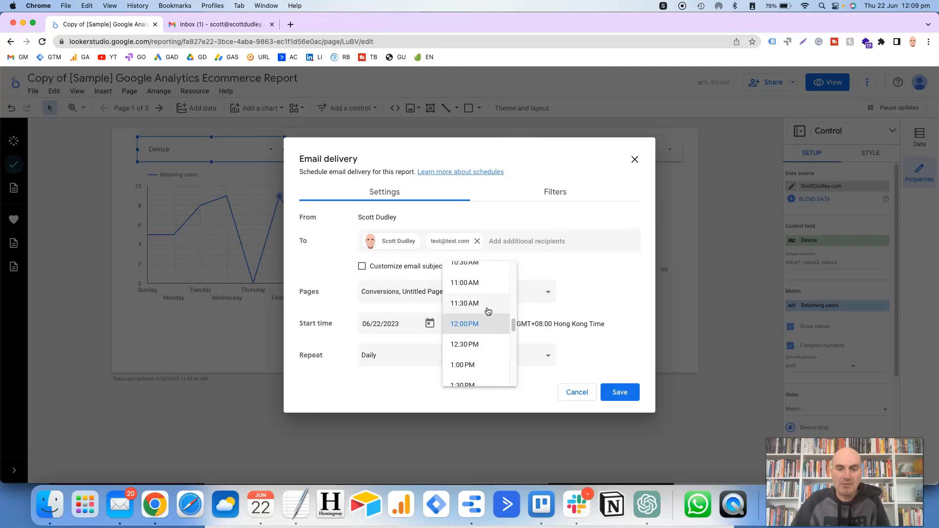
{"action": "scroll", "scroll_direction": "up", "scroll_amount": 3}
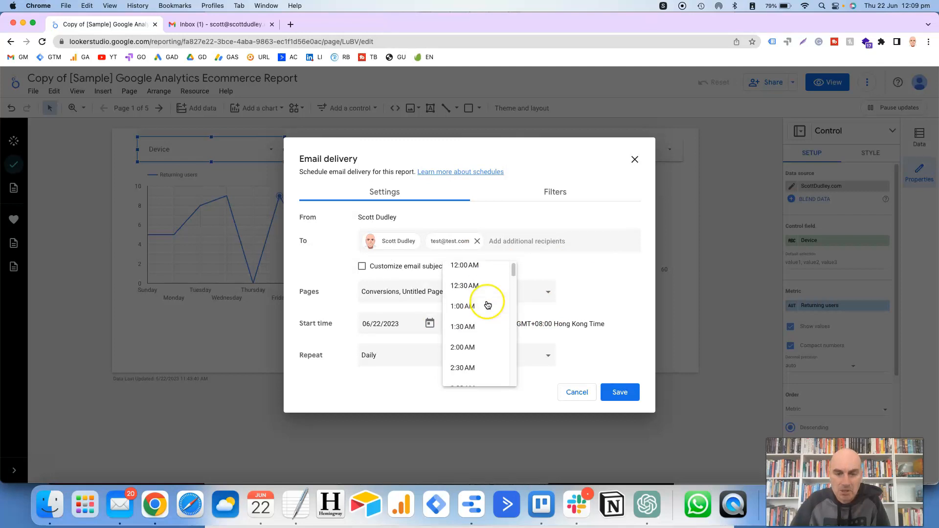
{"action": "scroll", "scroll_direction": "up", "scroll_amount": 3}
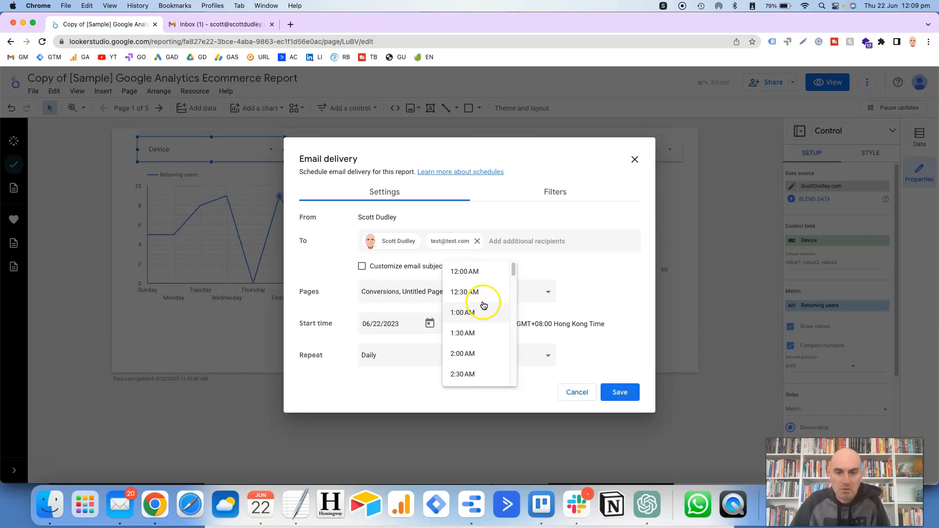
{"action": "scroll", "scroll_direction": "down", "scroll_amount": 3}
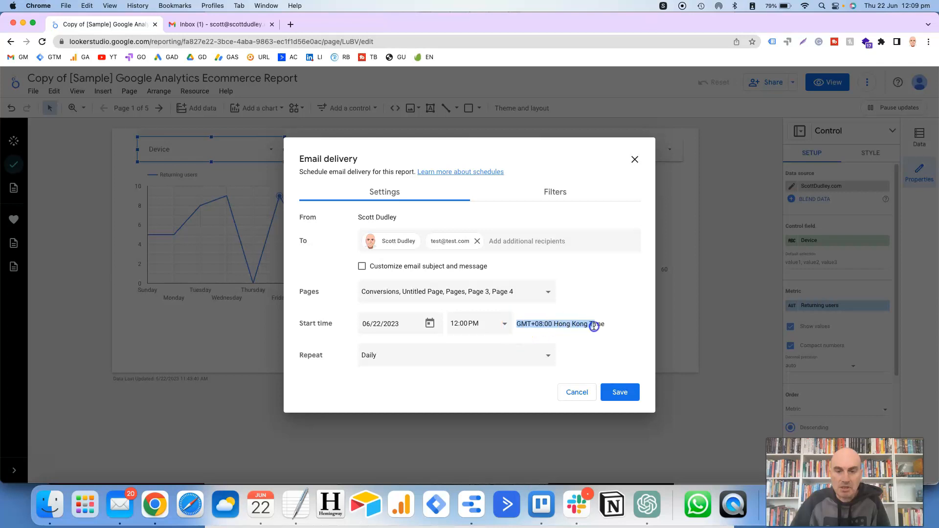
{"action": "mouse_move", "coordinate": [603, 339]}
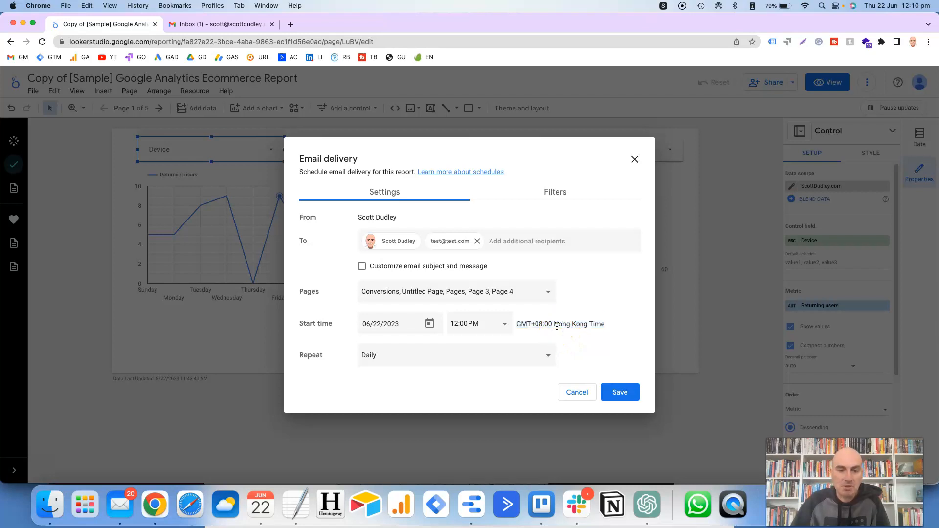
{"action": "mouse_move", "coordinate": [411, 382]}
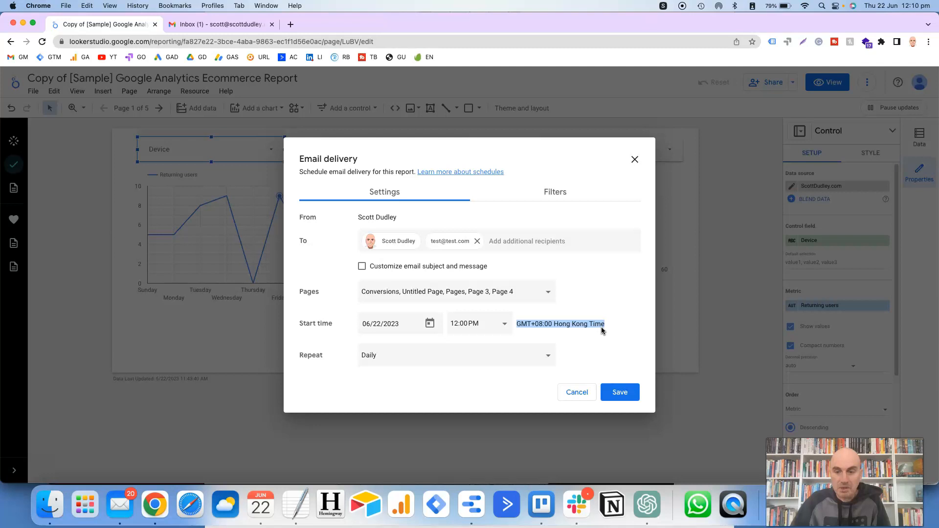
{"action": "mouse_move", "coordinate": [599, 328]}
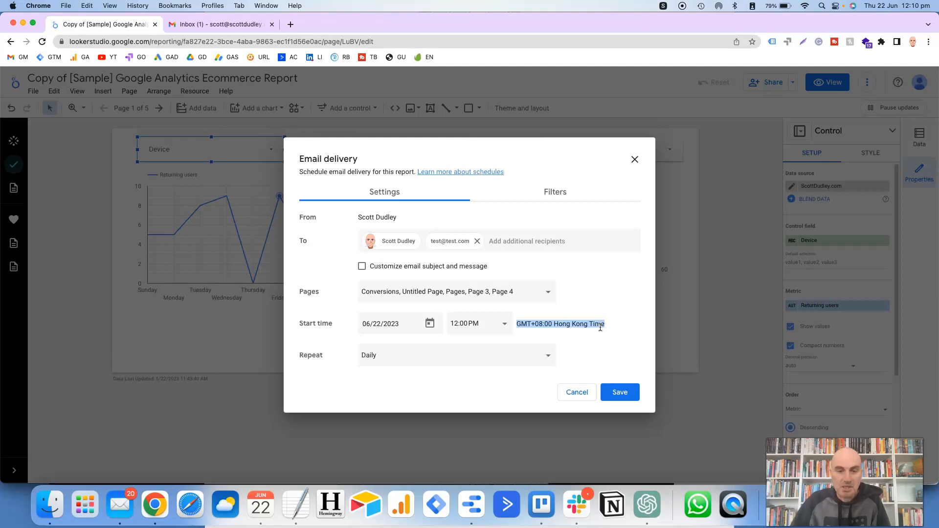
{"action": "mouse_move", "coordinate": [333, 367]}
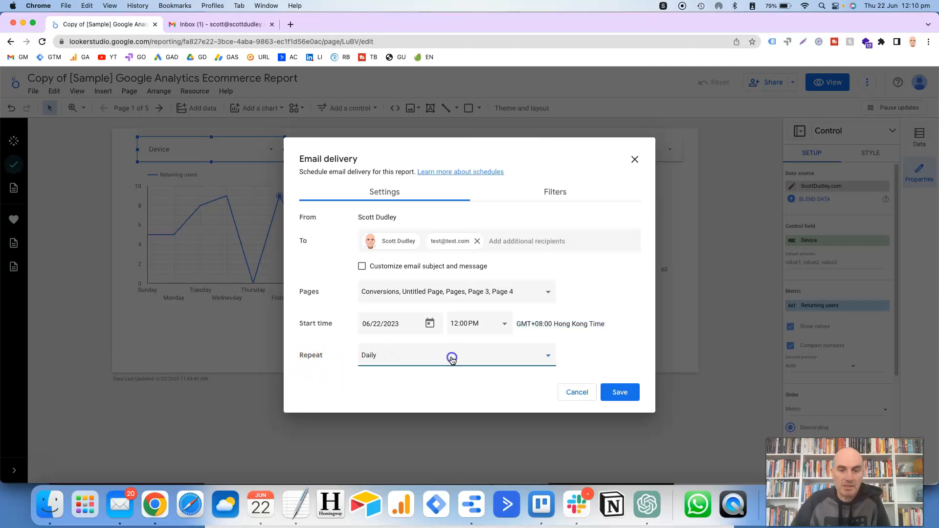
Review the repeat options and reset the start date from June 23 to June 22, 2023.
{"action": "left_click", "coordinate": [455, 354]}
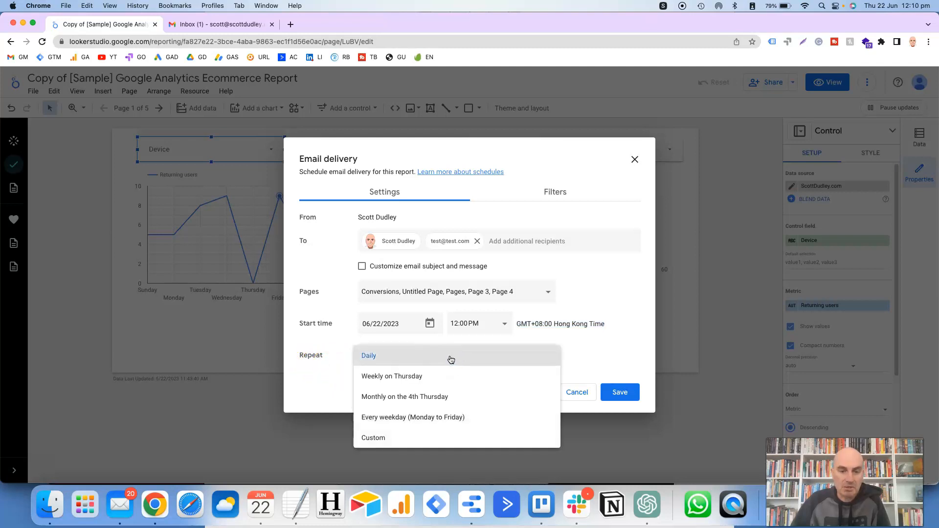
{"action": "mouse_move", "coordinate": [467, 361]}
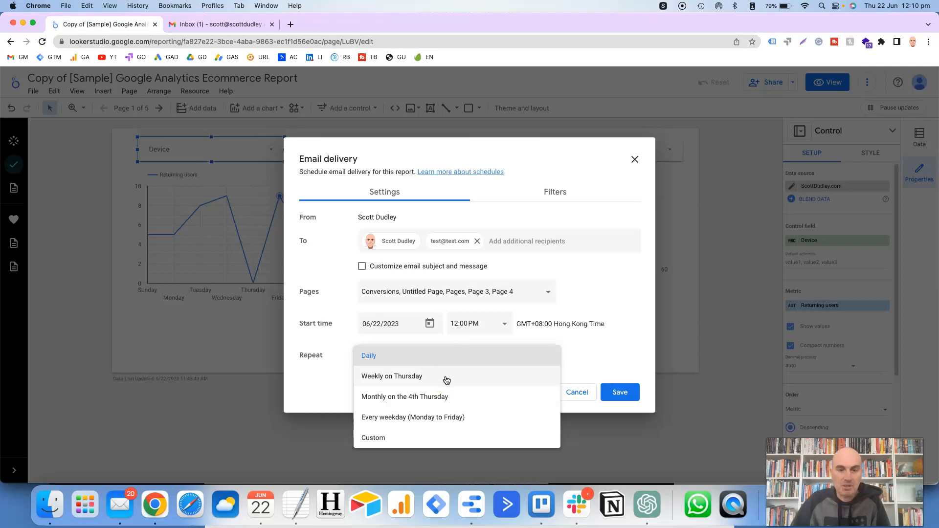
{"action": "mouse_move", "coordinate": [380, 323]}
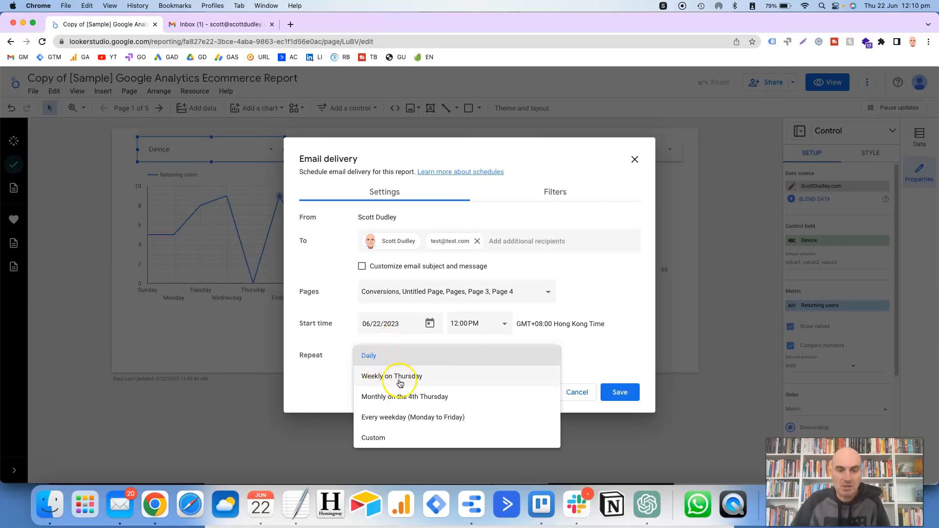
{"action": "left_click", "coordinate": [369, 355]}
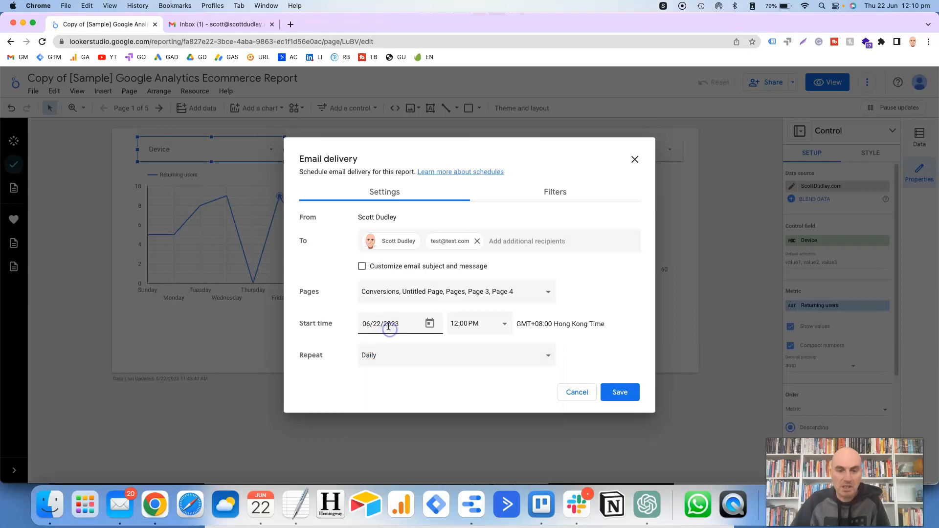
{"action": "left_click", "coordinate": [429, 323]}
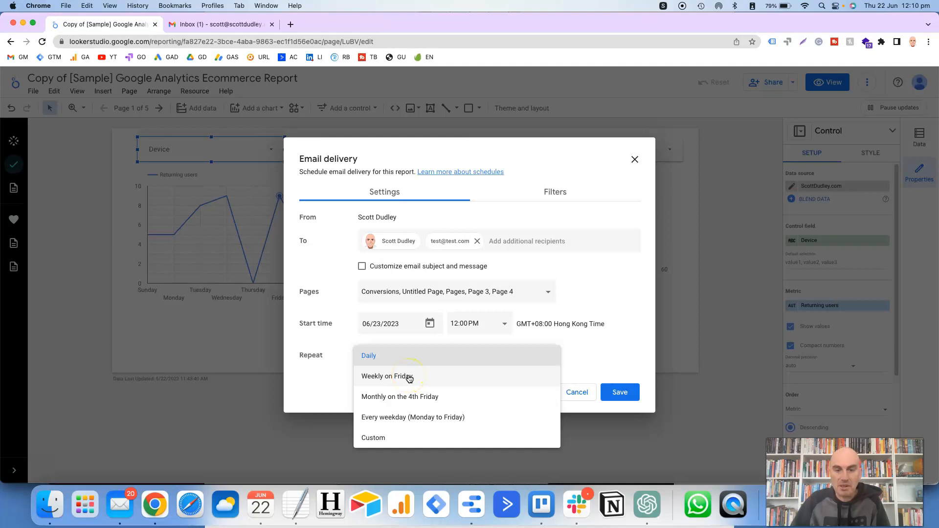
{"action": "mouse_move", "coordinate": [399, 406]}
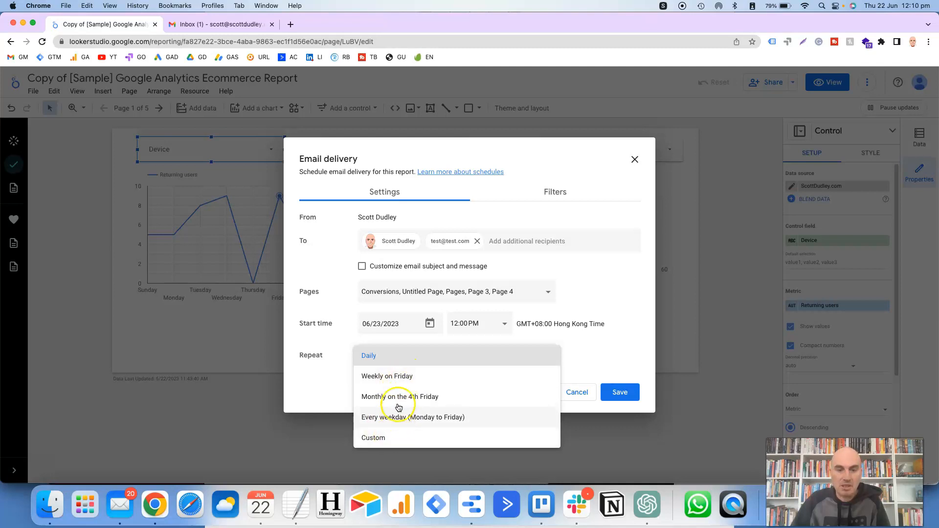
{"action": "mouse_move", "coordinate": [383, 328]}
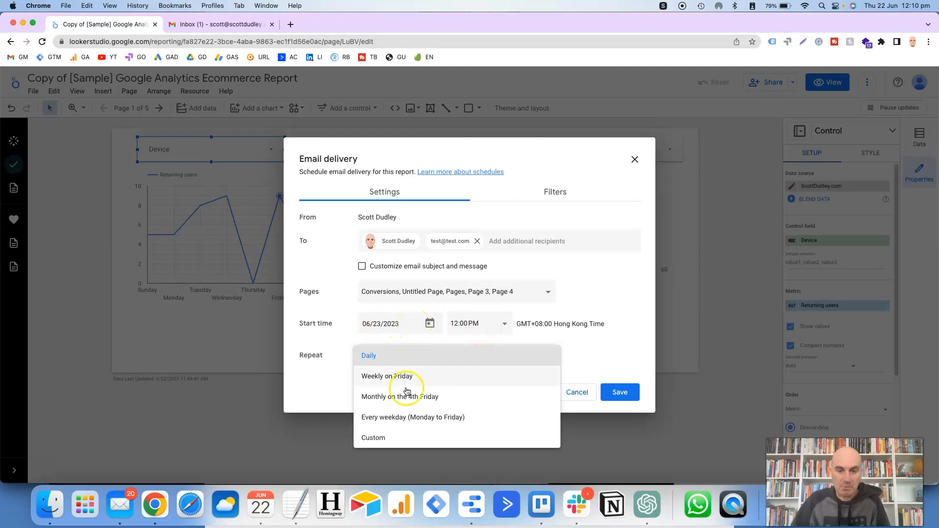
{"action": "mouse_move", "coordinate": [400, 397]}
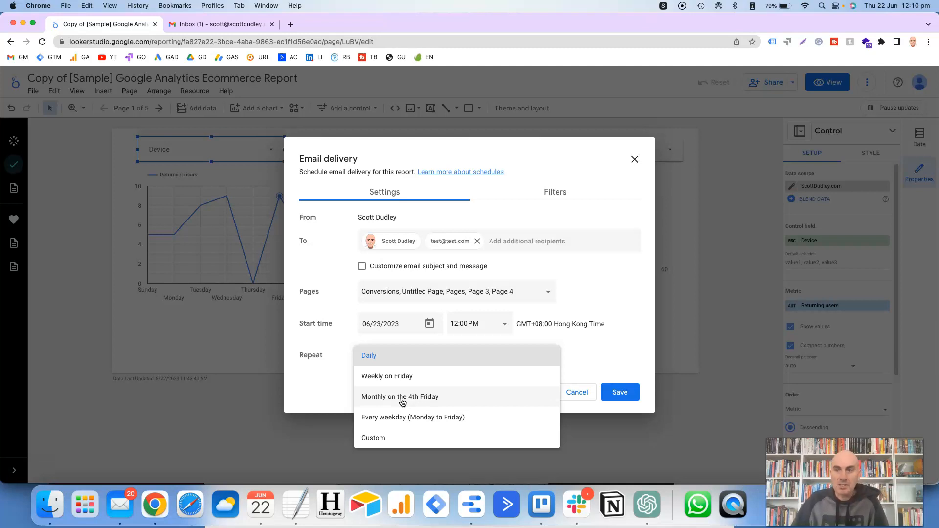
{"action": "mouse_move", "coordinate": [374, 329]}
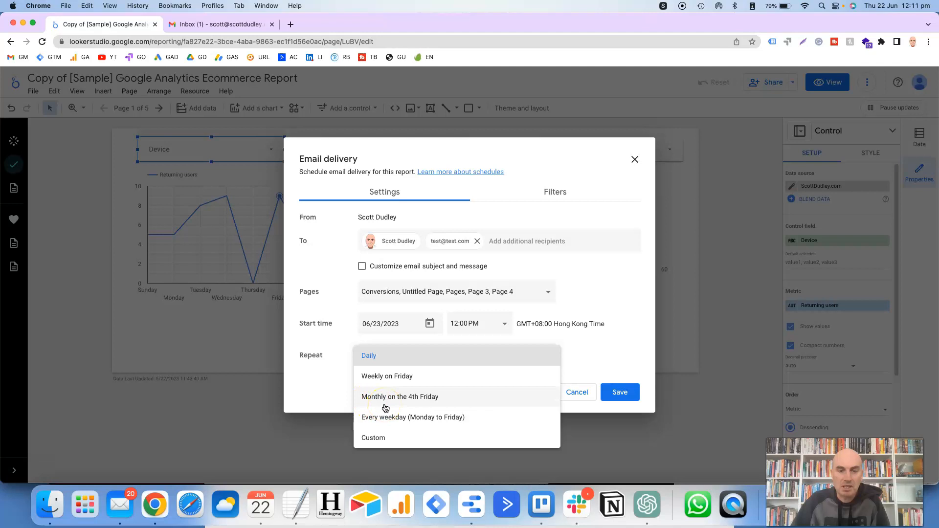
{"action": "mouse_move", "coordinate": [426, 407]}
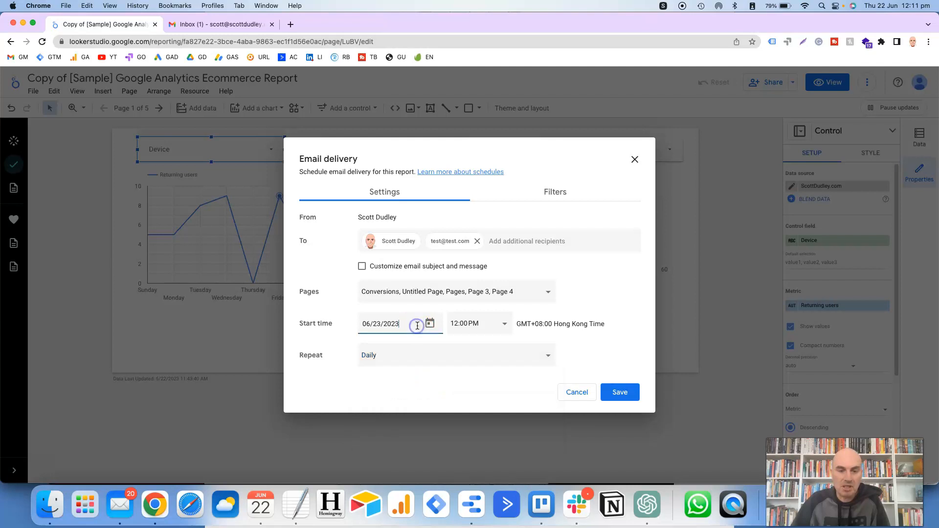
{"action": "left_click", "coordinate": [428, 323]}
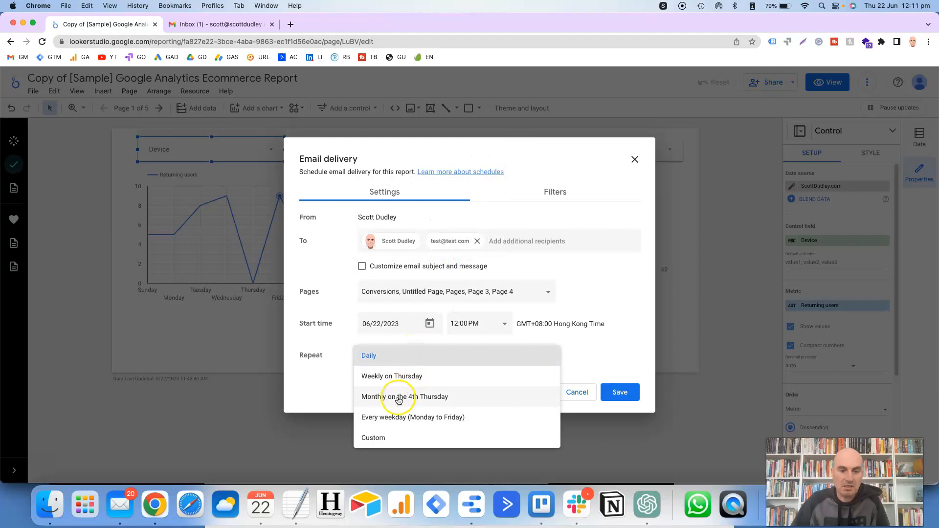
{"action": "mouse_move", "coordinate": [429, 406]}
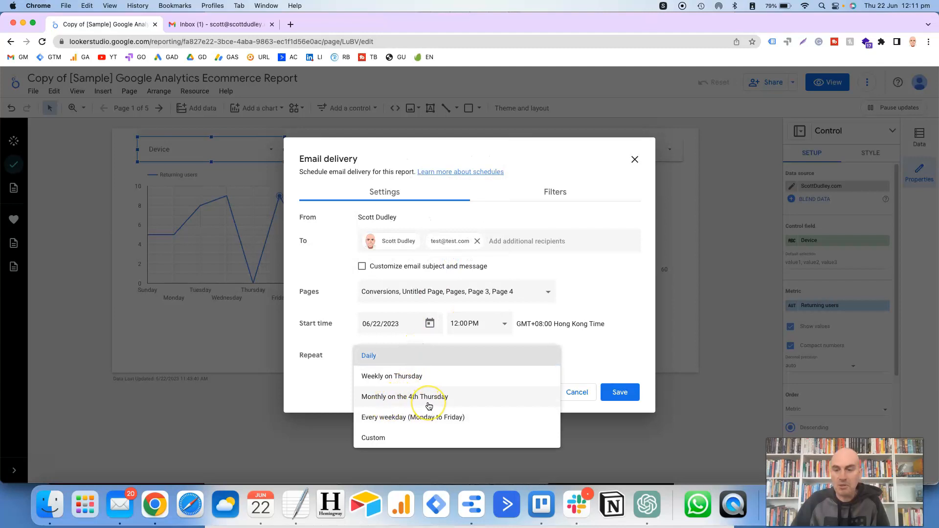
{"action": "mouse_move", "coordinate": [428, 406]}
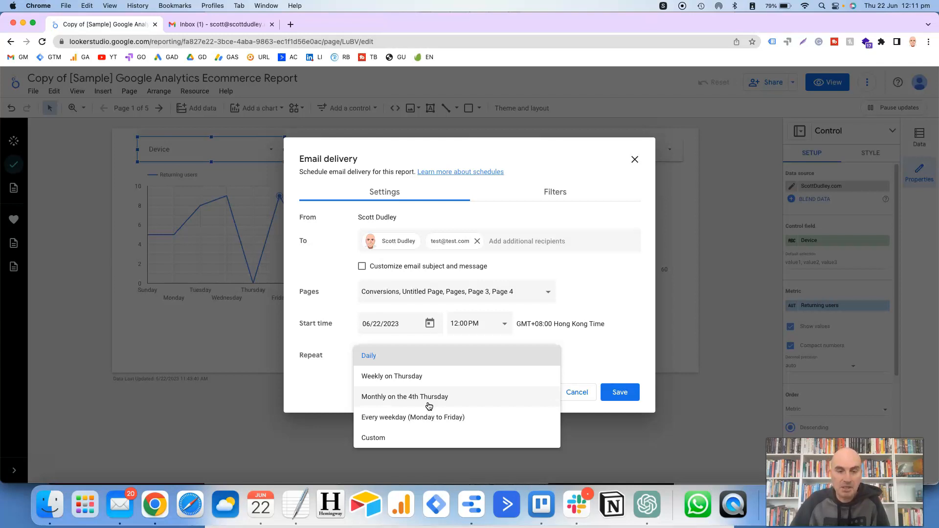
{"action": "mouse_move", "coordinate": [415, 408]}
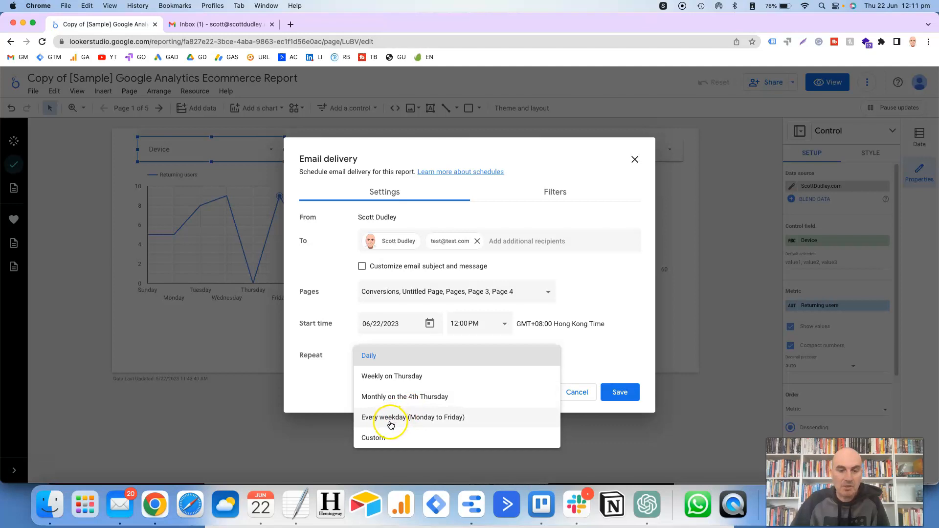
{"action": "mouse_move", "coordinate": [390, 422]}
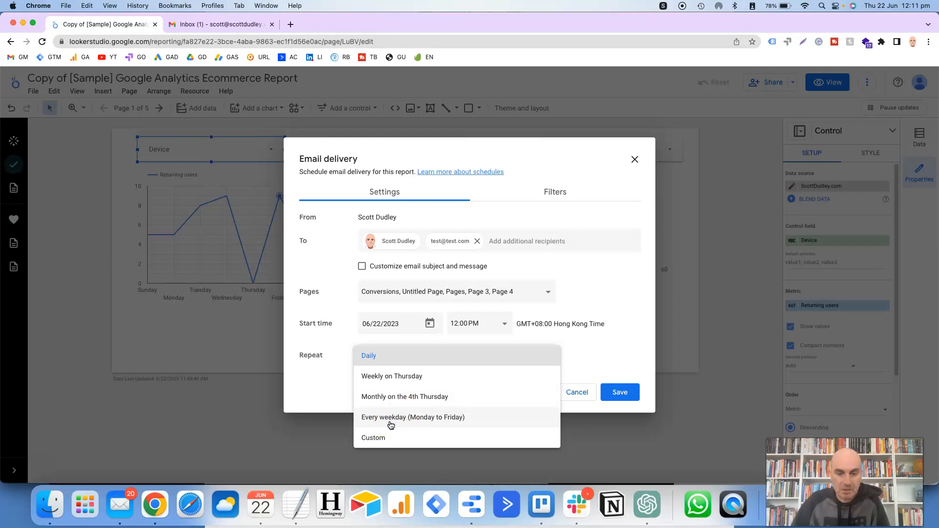
{"action": "mouse_move", "coordinate": [390, 444]}
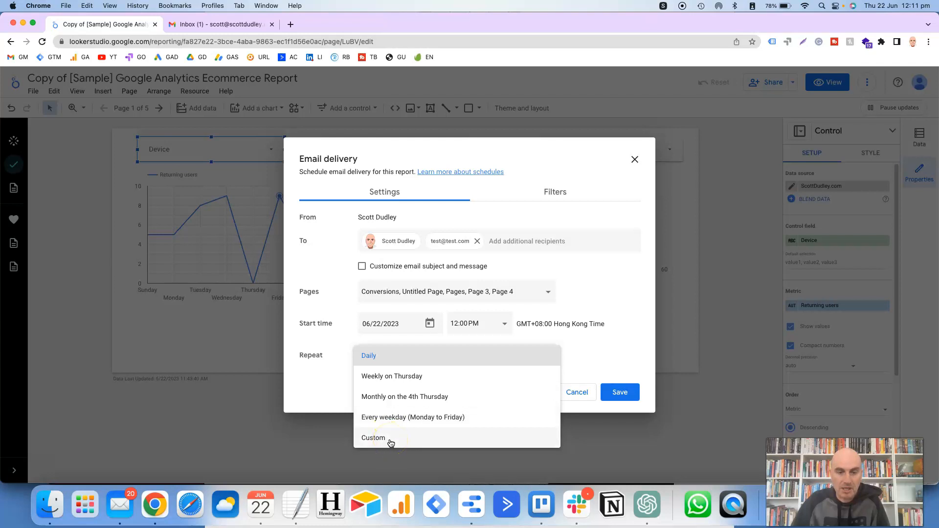
Set a custom repeat of every 3 months on the 4th Thursday.
{"action": "left_click", "coordinate": [373, 437]}
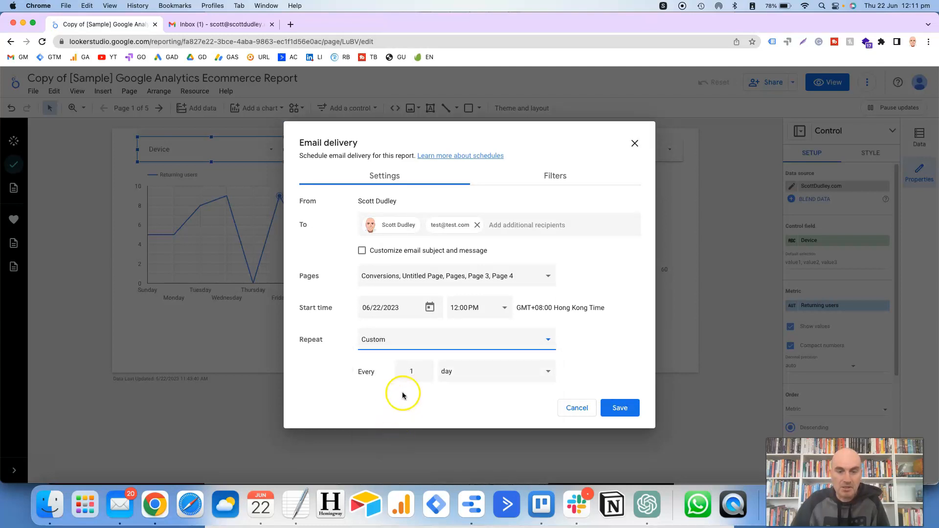
{"action": "left_click", "coordinate": [411, 371]}
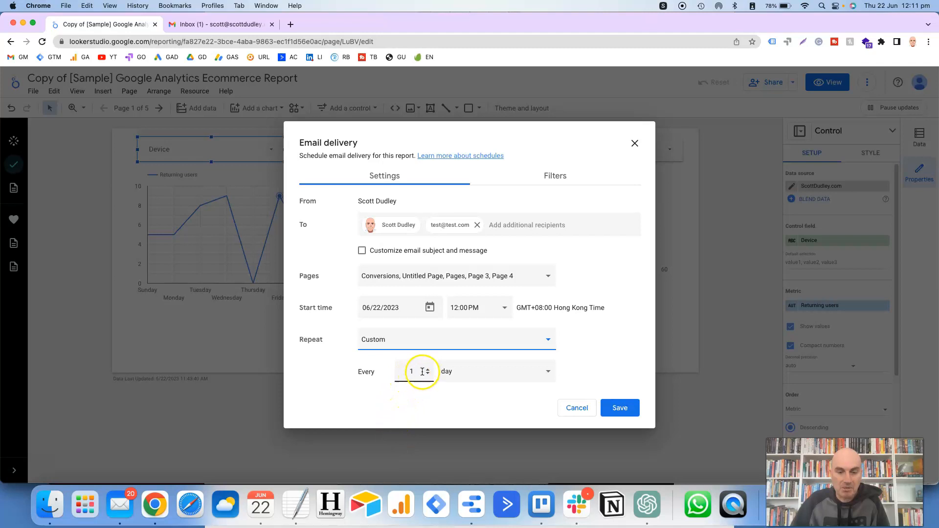
{"action": "left_click", "coordinate": [429, 374]}
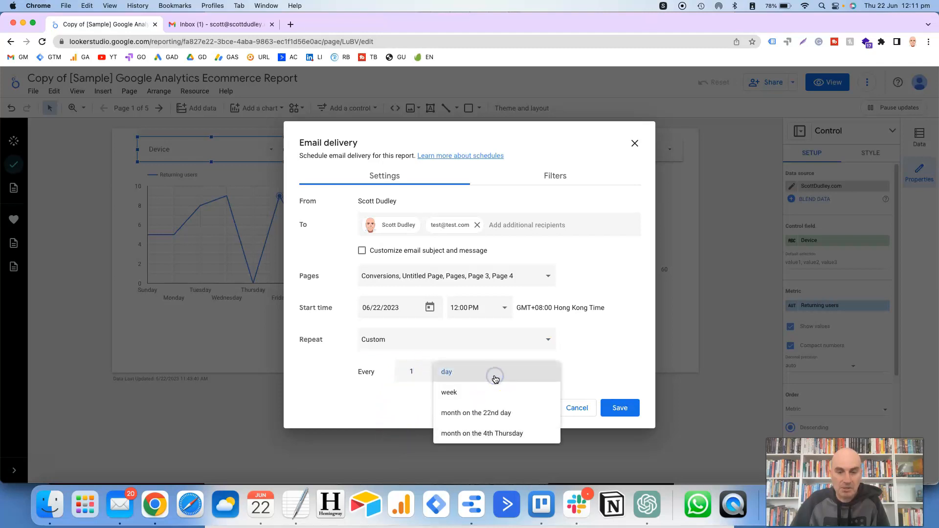
{"action": "mouse_move", "coordinate": [487, 395]}
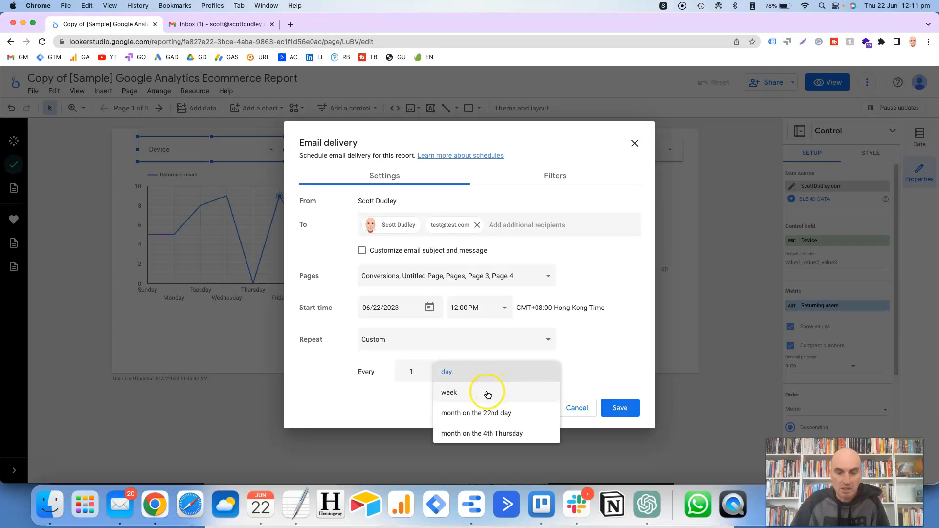
{"action": "mouse_move", "coordinate": [474, 417]}
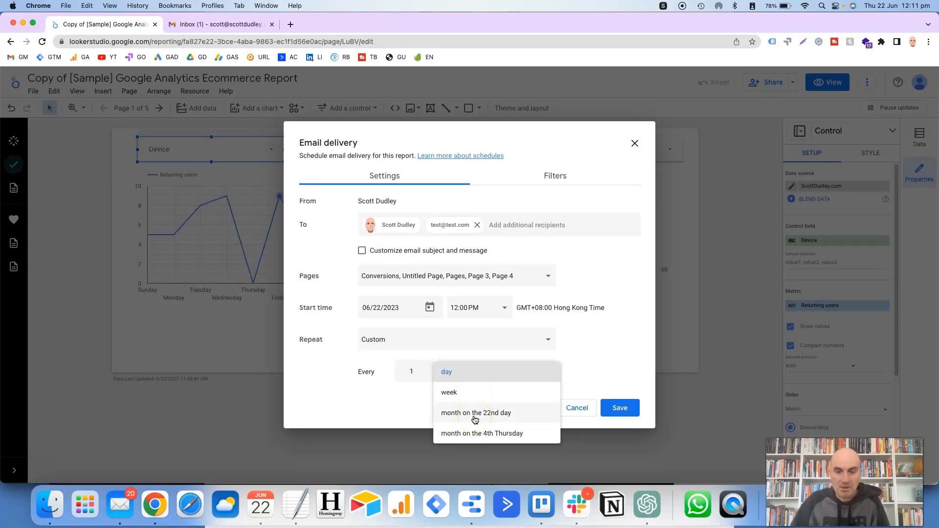
{"action": "mouse_move", "coordinate": [384, 316]}
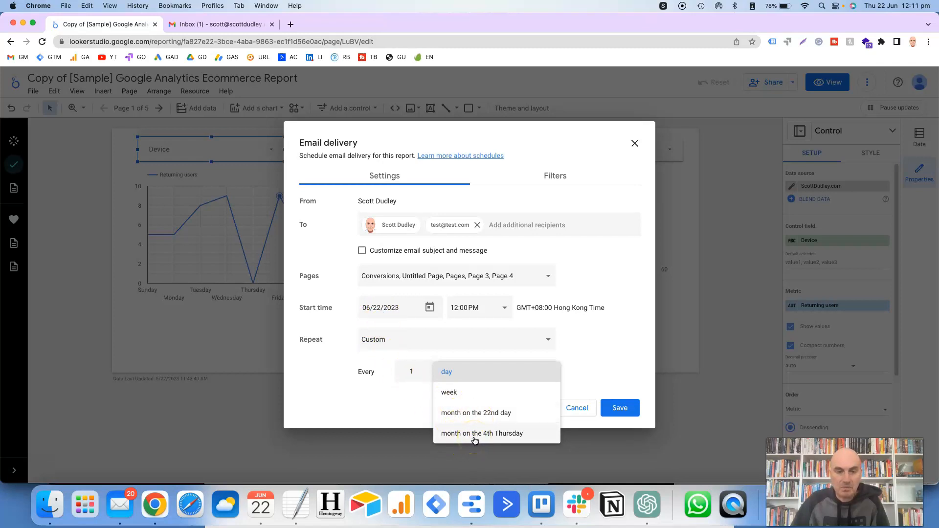
{"action": "mouse_move", "coordinate": [482, 437]}
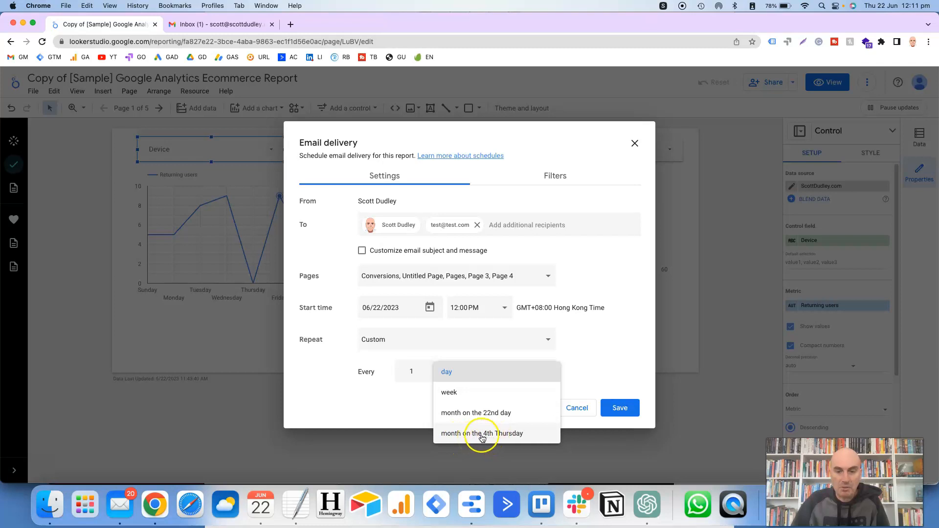
{"action": "left_click", "coordinate": [446, 371]}
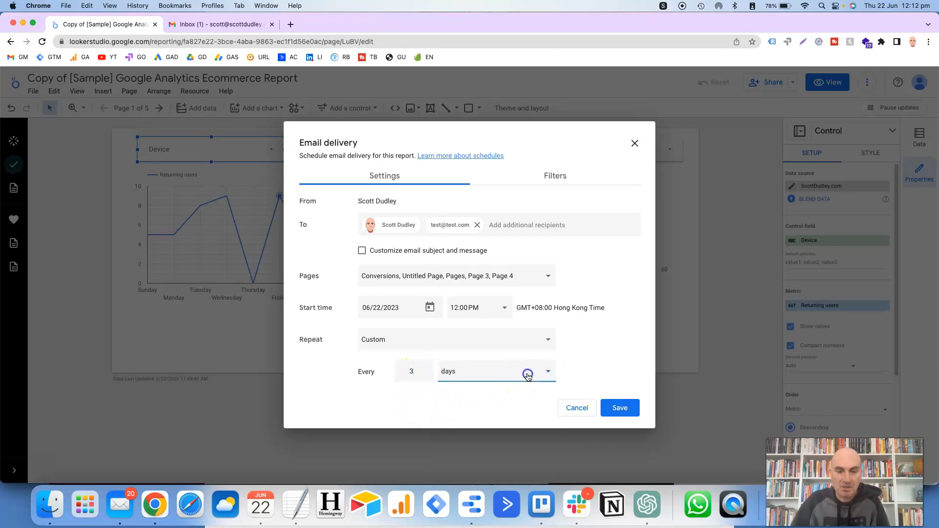
{"action": "left_click", "coordinate": [528, 371]}
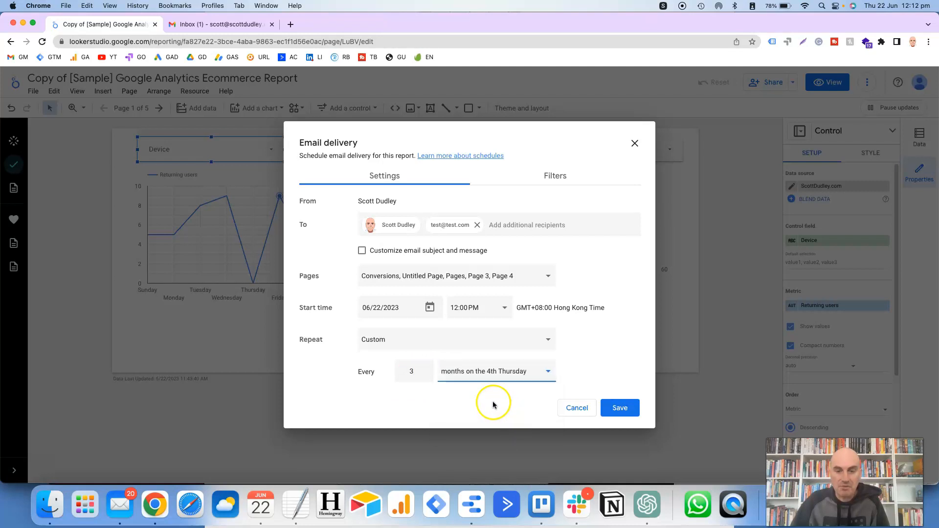
{"action": "mouse_move", "coordinate": [474, 388]}
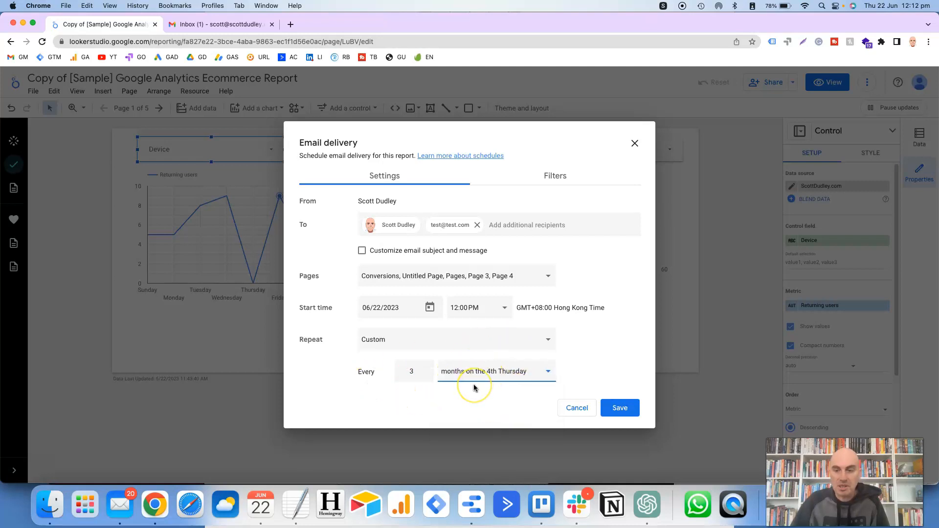
{"action": "mouse_move", "coordinate": [487, 331]}
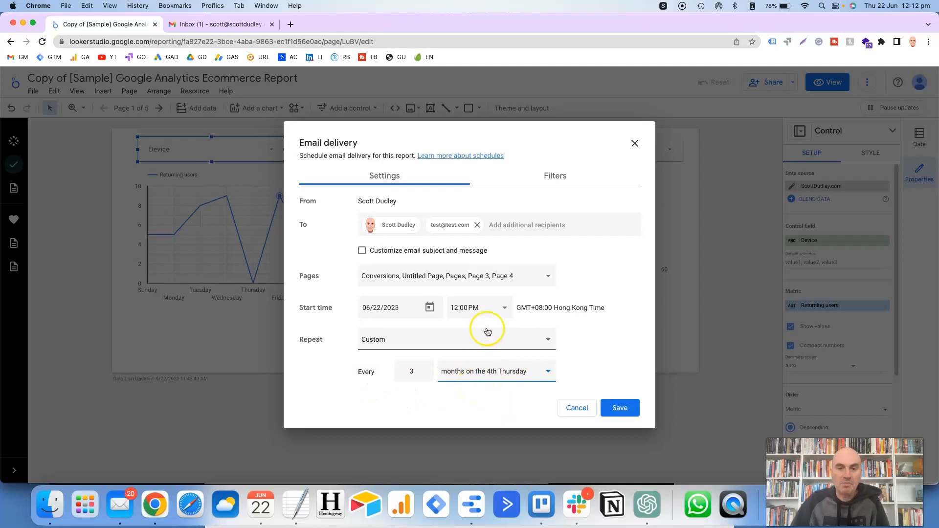
Inspect the Conversions page's Device values and Jun 15–21, 2023 date range without changes.
{"action": "left_click", "coordinate": [554, 176]}
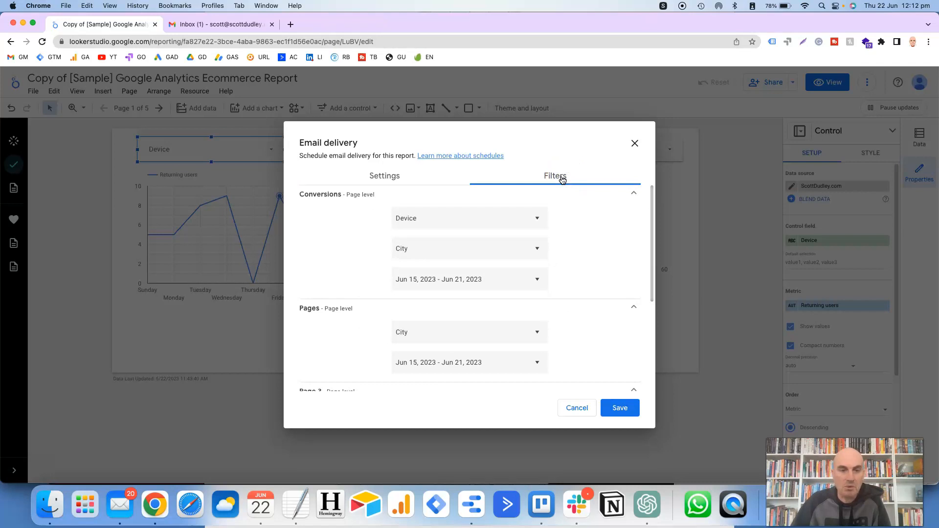
{"action": "mouse_move", "coordinate": [250, 166]}
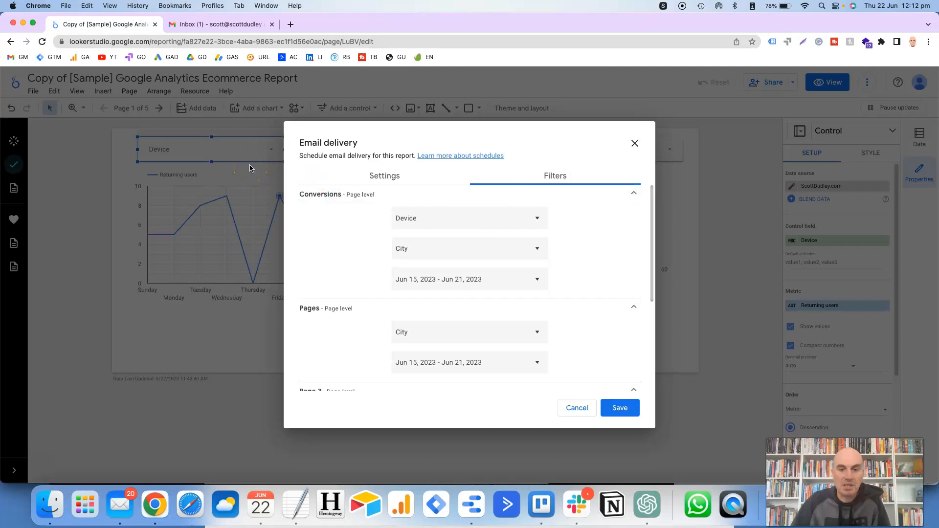
{"action": "mouse_move", "coordinate": [374, 240]}
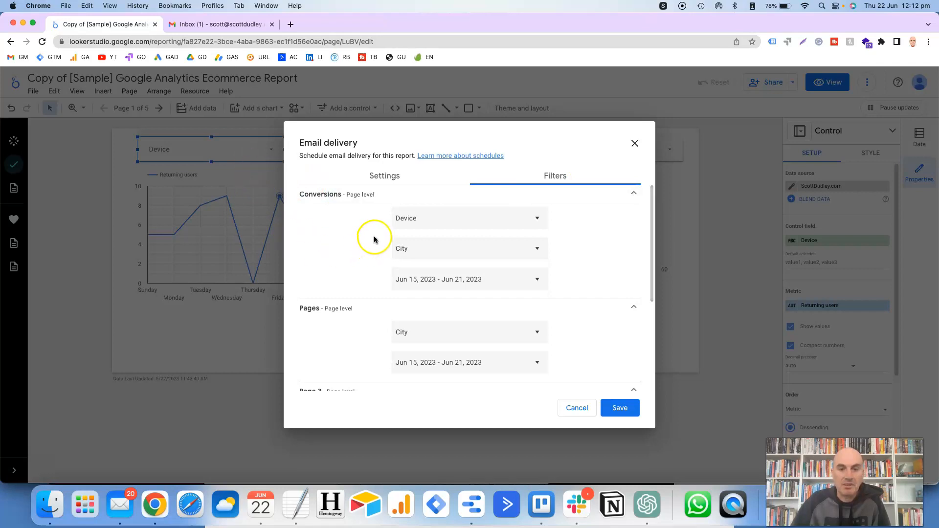
{"action": "mouse_move", "coordinate": [413, 279]}
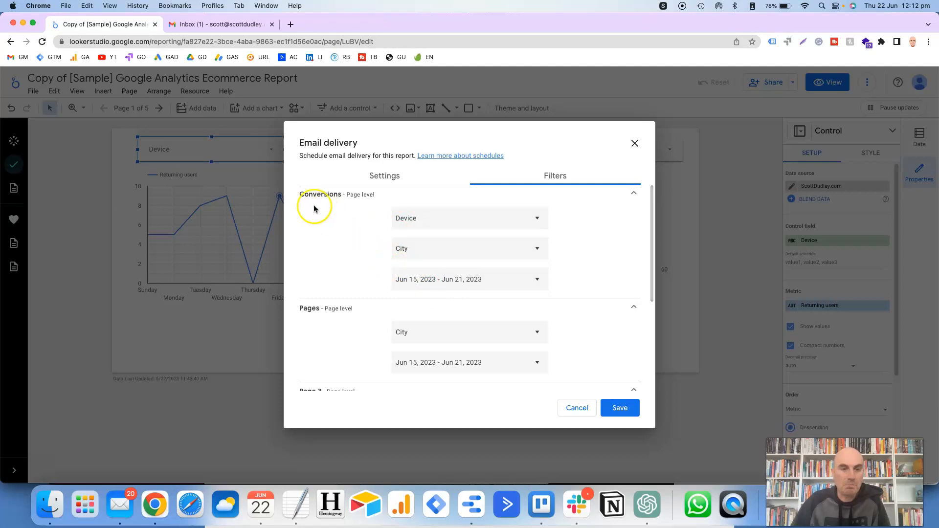
{"action": "mouse_move", "coordinate": [490, 219]}
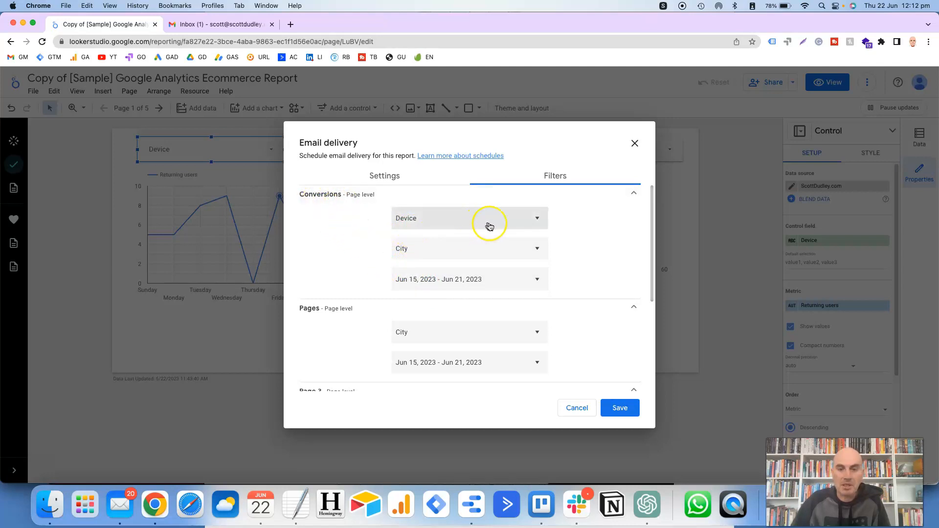
{"action": "left_click", "coordinate": [536, 218]}
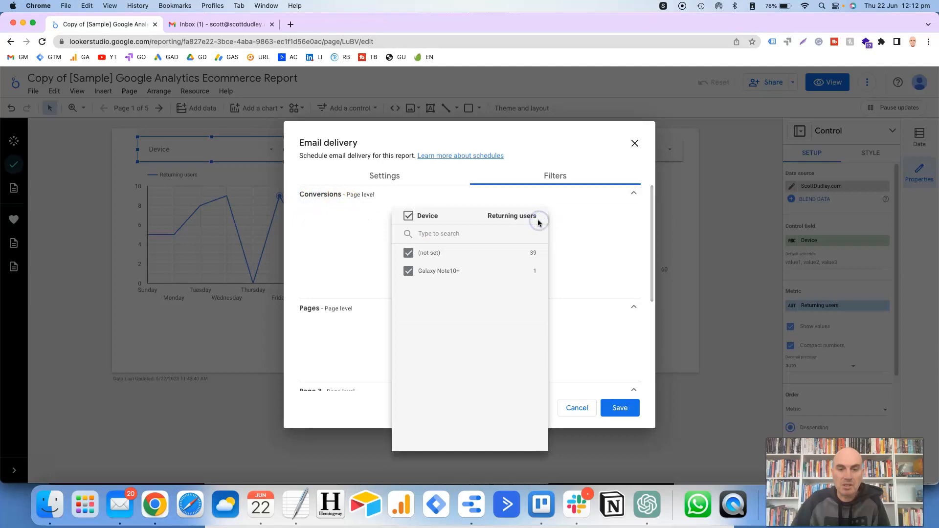
{"action": "mouse_move", "coordinate": [431, 270]}
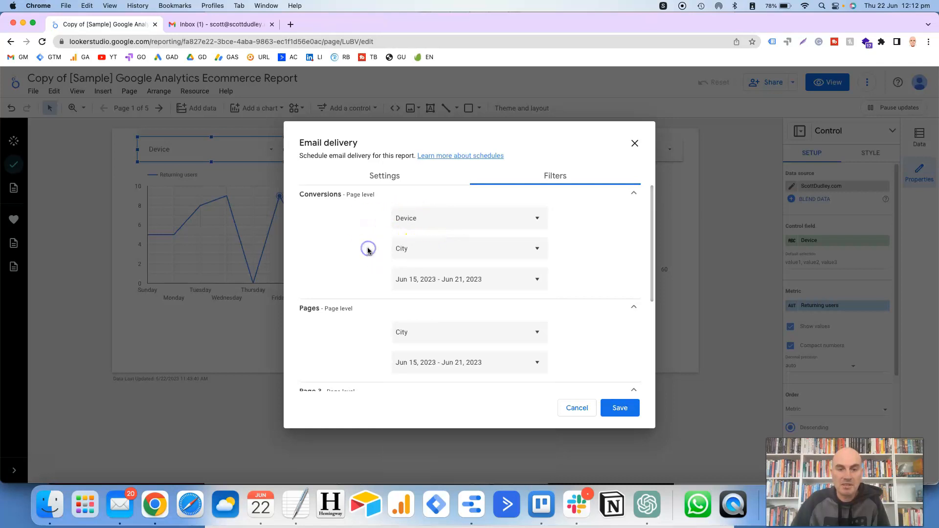
{"action": "left_click", "coordinate": [469, 279]}
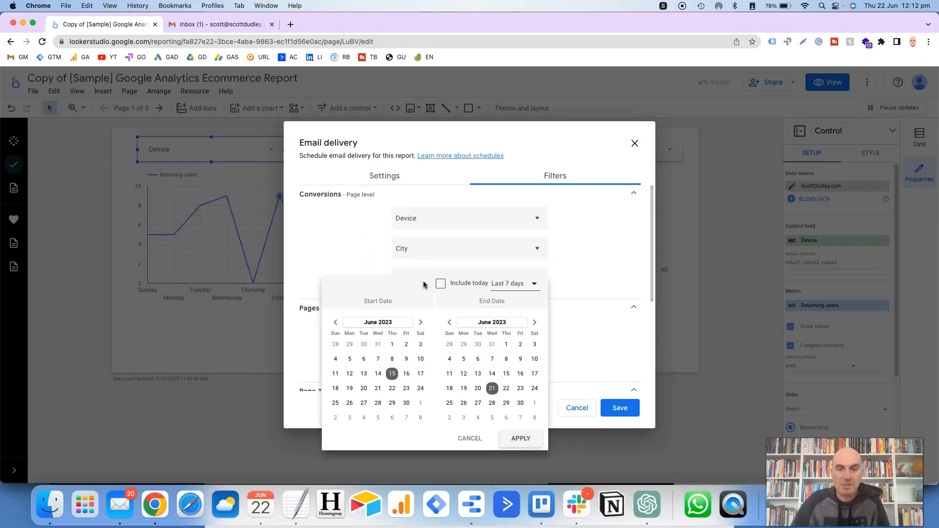
{"action": "left_click", "coordinate": [520, 438]}
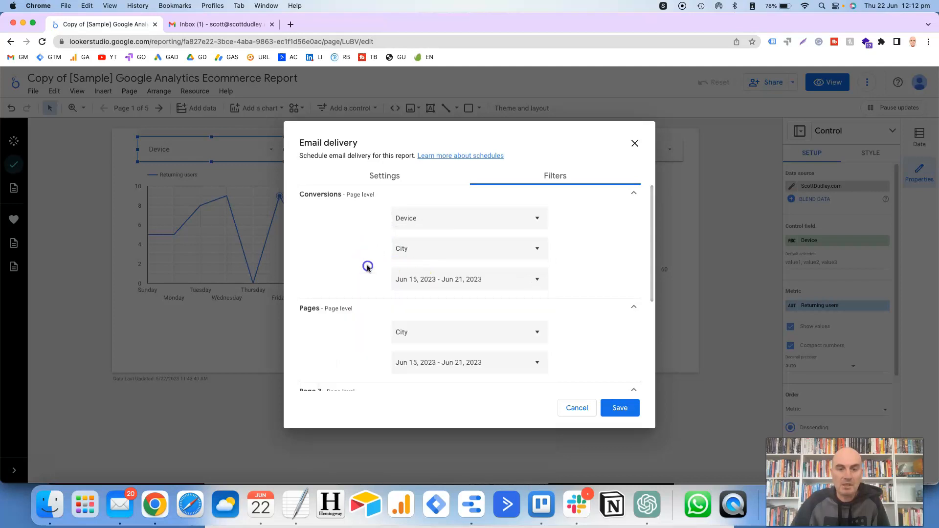
{"action": "mouse_move", "coordinate": [426, 279]}
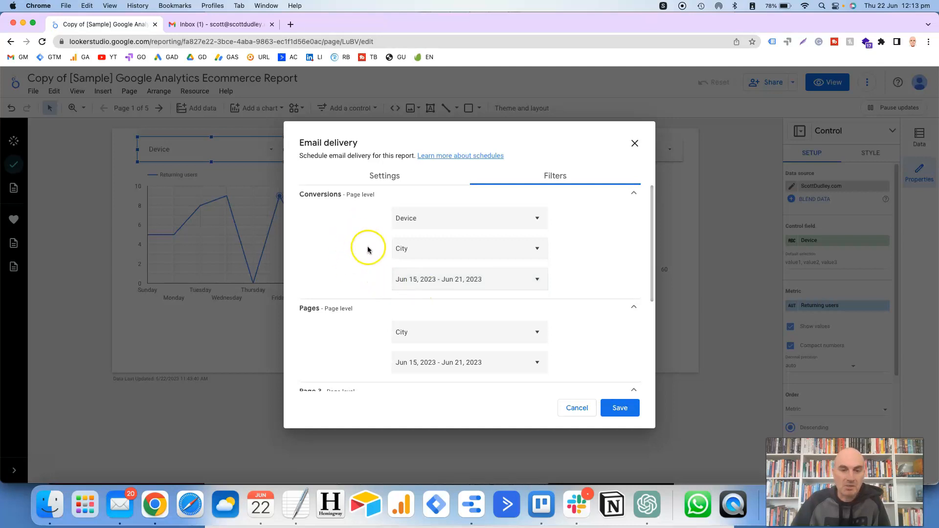
Scroll through the Conversions, Pages and Page 3 filters, then return to Settings.
{"action": "scroll", "scroll_direction": "down", "scroll_amount": 3}
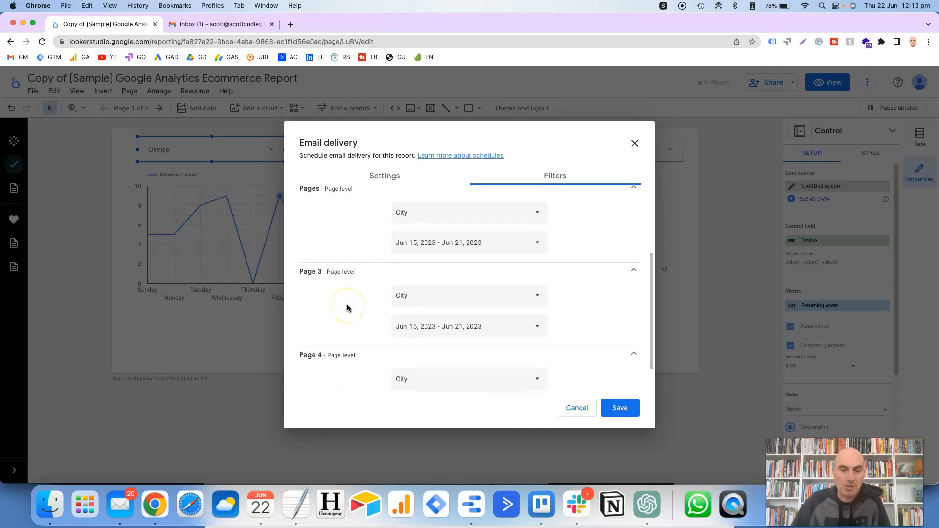
{"action": "scroll", "scroll_direction": "down", "scroll_amount": 3}
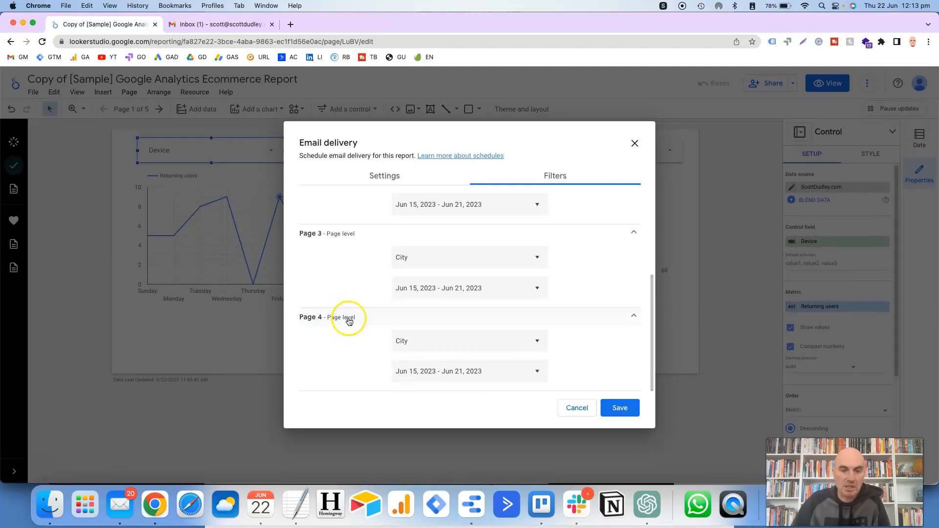
{"action": "scroll", "scroll_direction": "up", "scroll_amount": 3}
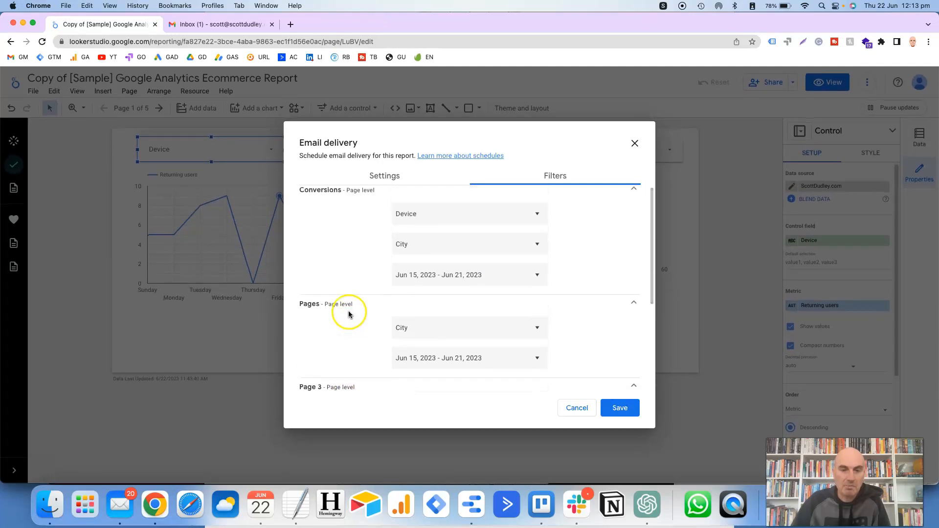
{"action": "scroll", "scroll_direction": "down", "scroll_amount": 3}
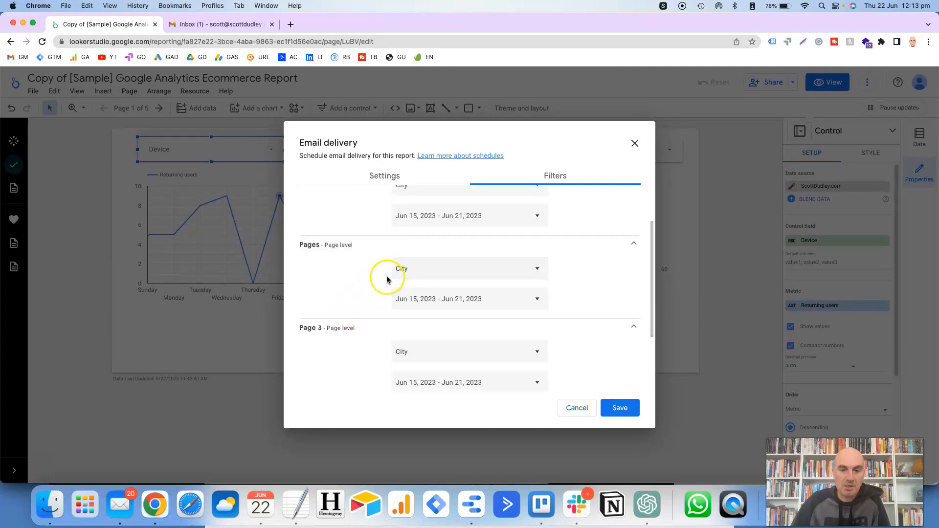
{"action": "scroll", "scroll_direction": "down", "scroll_amount": 3}
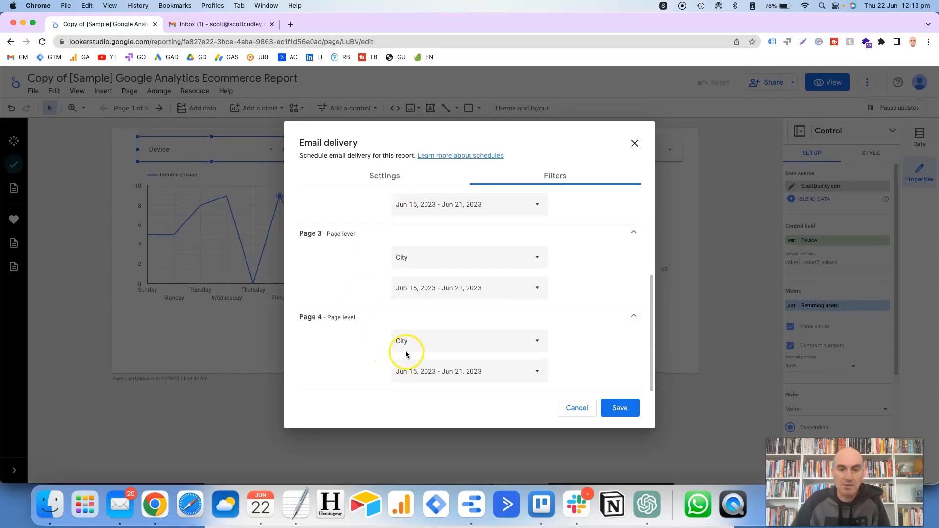
{"action": "scroll", "scroll_direction": "up", "scroll_amount": 3}
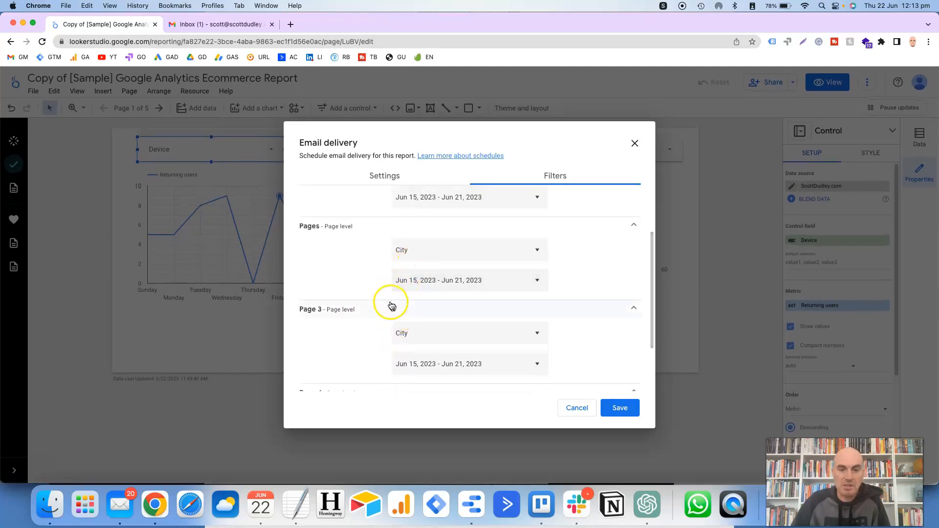
{"action": "scroll", "scroll_direction": "up", "scroll_amount": 3}
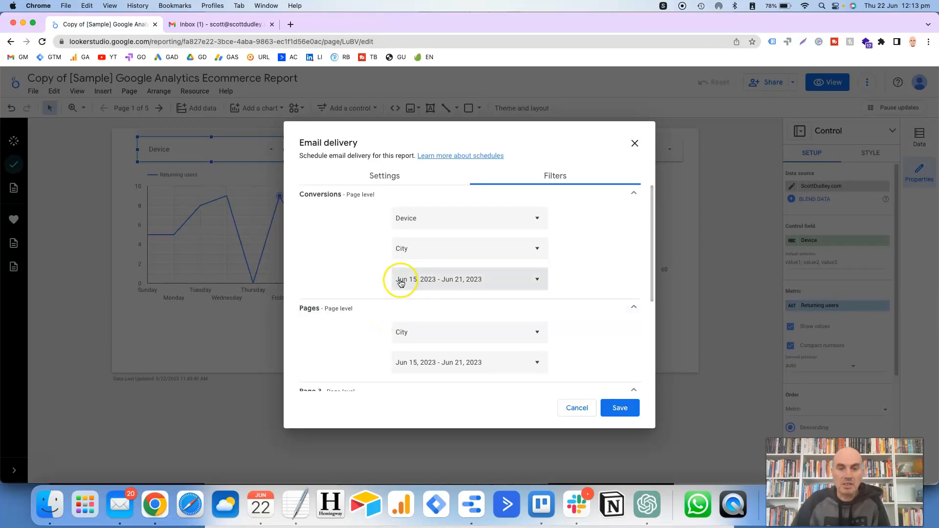
{"action": "mouse_move", "coordinate": [446, 248]}
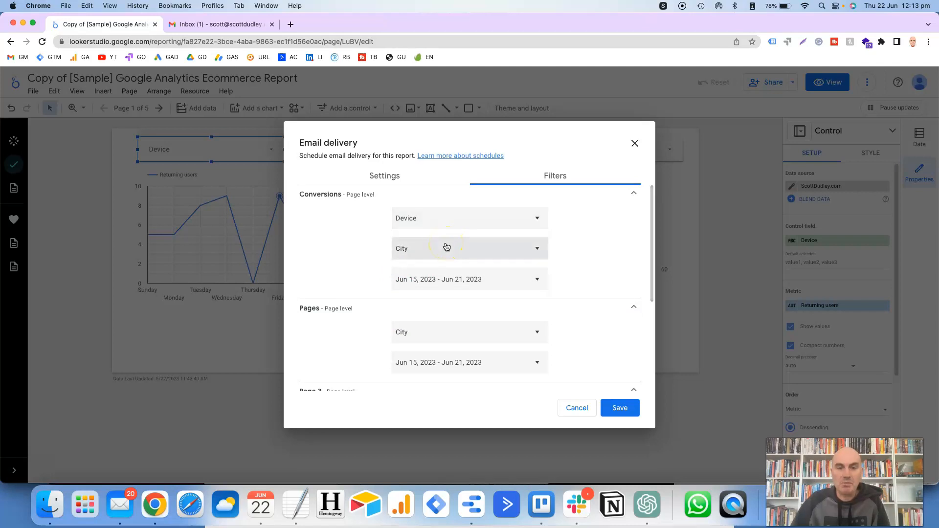
{"action": "mouse_move", "coordinate": [551, 416]}
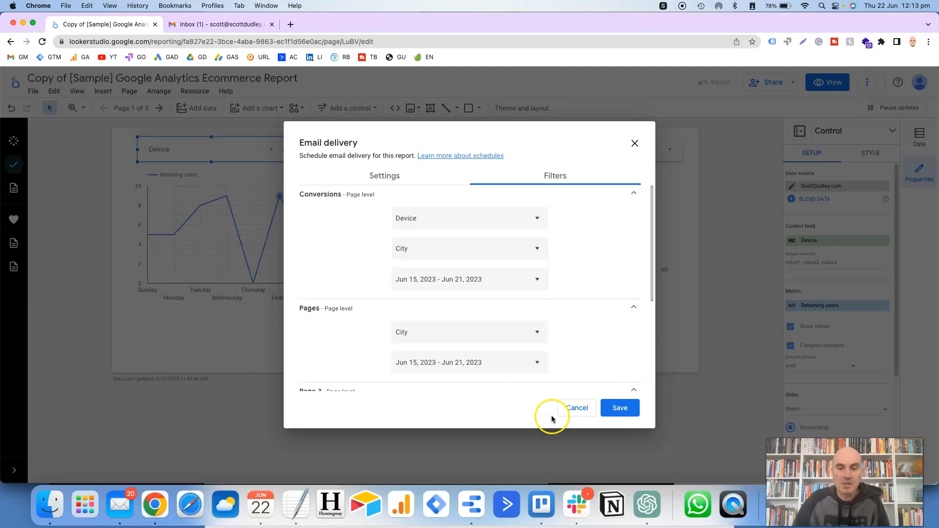
{"action": "left_click", "coordinate": [384, 175]}
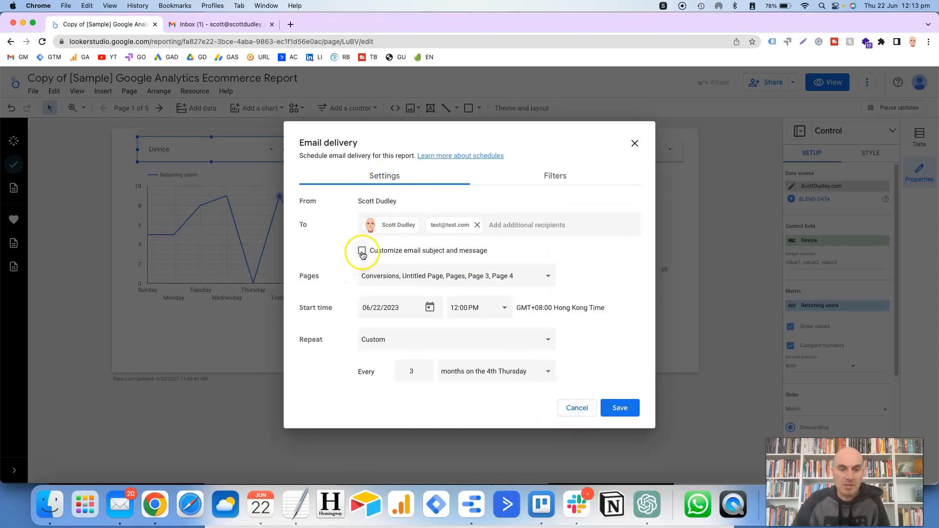
Toggle custom subject and message off again, then view the delivered report email in Gmail.
{"action": "left_click", "coordinate": [362, 250]}
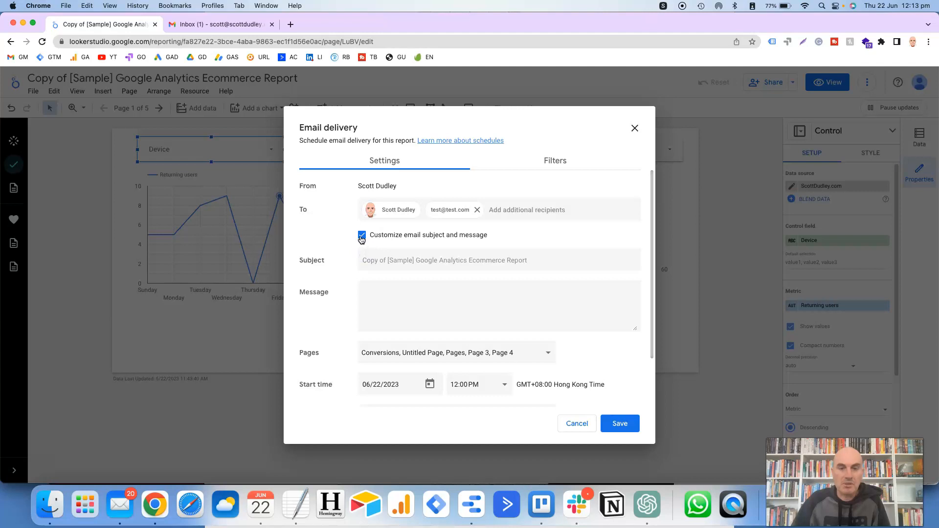
{"action": "left_click", "coordinate": [361, 235]}
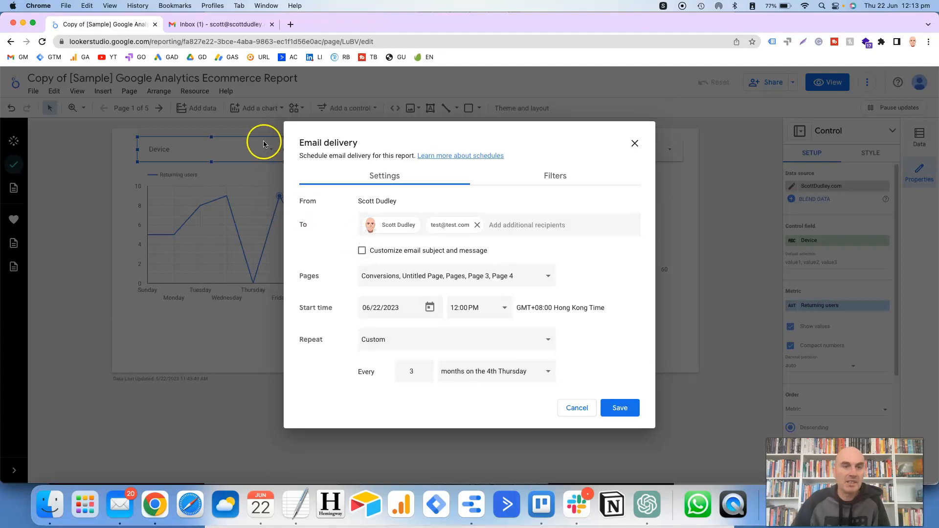
{"action": "left_click", "coordinate": [219, 24]}
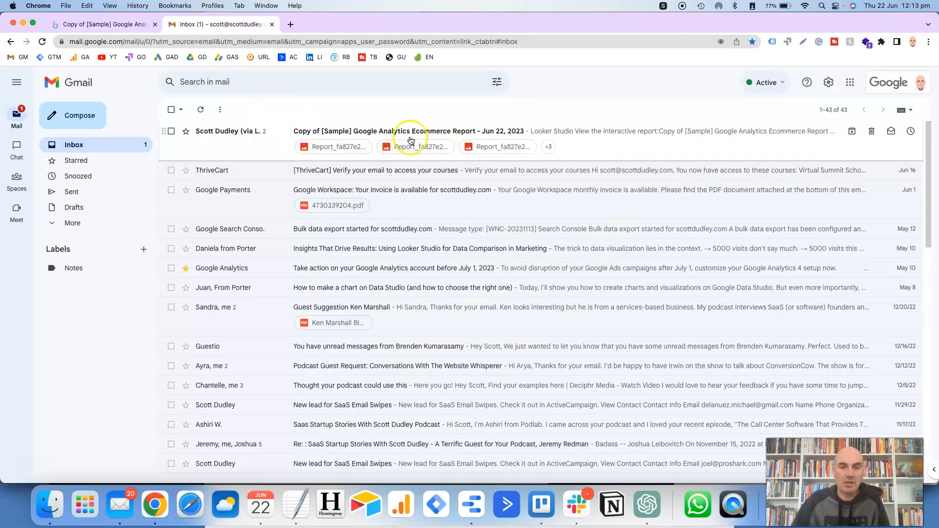
{"action": "mouse_move", "coordinate": [449, 138]}
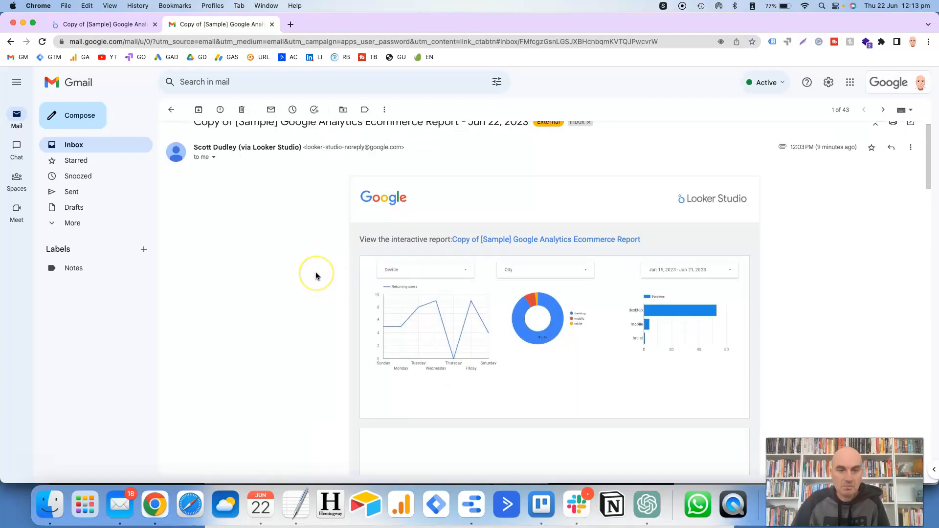
Scroll through the Looker Studio report email's page images down to the PDF attachment.
{"action": "scroll", "scroll_direction": "down", "scroll_amount": 3}
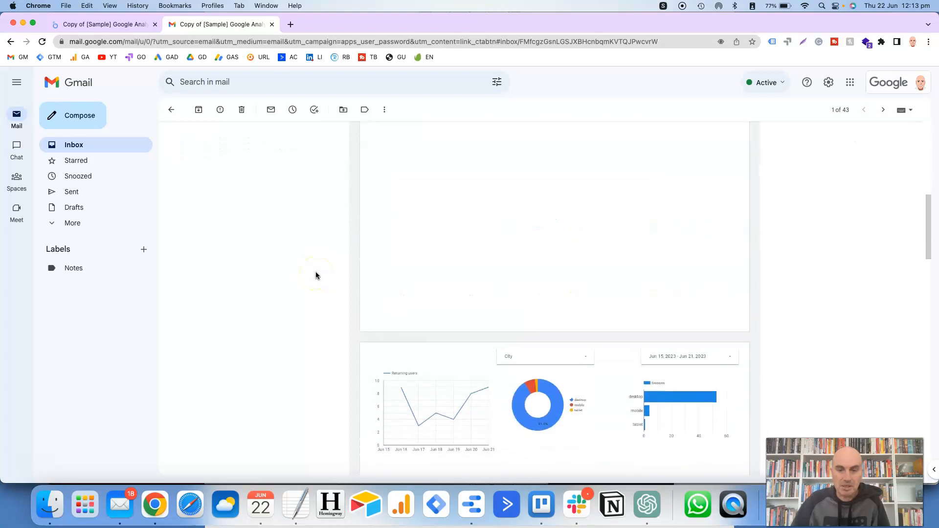
{"action": "scroll", "scroll_direction": "down", "scroll_amount": 3}
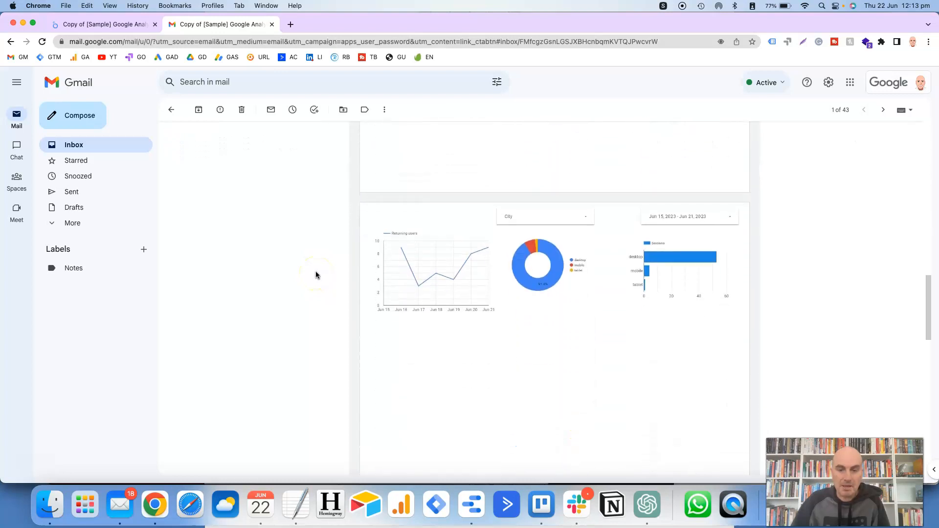
{"action": "scroll", "scroll_direction": "down", "scroll_amount": 3}
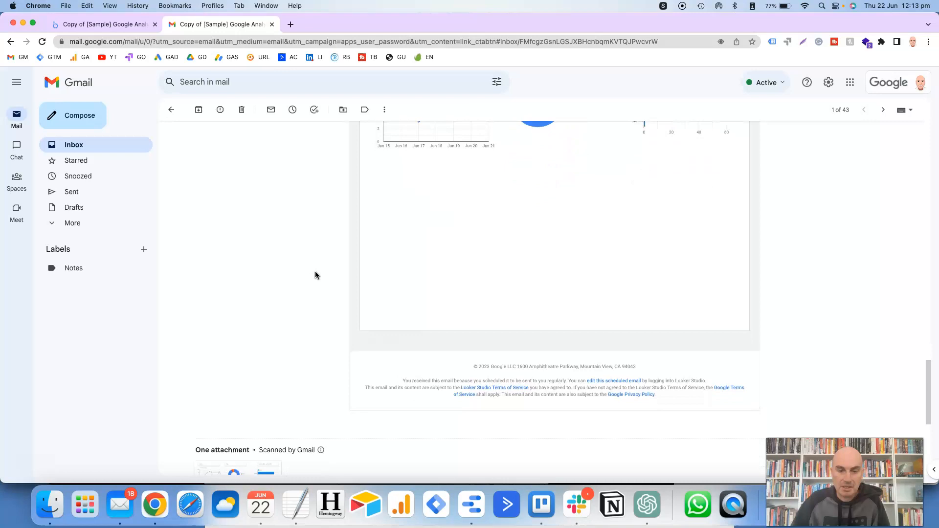
{"action": "scroll", "scroll_direction": "down", "scroll_amount": 3}
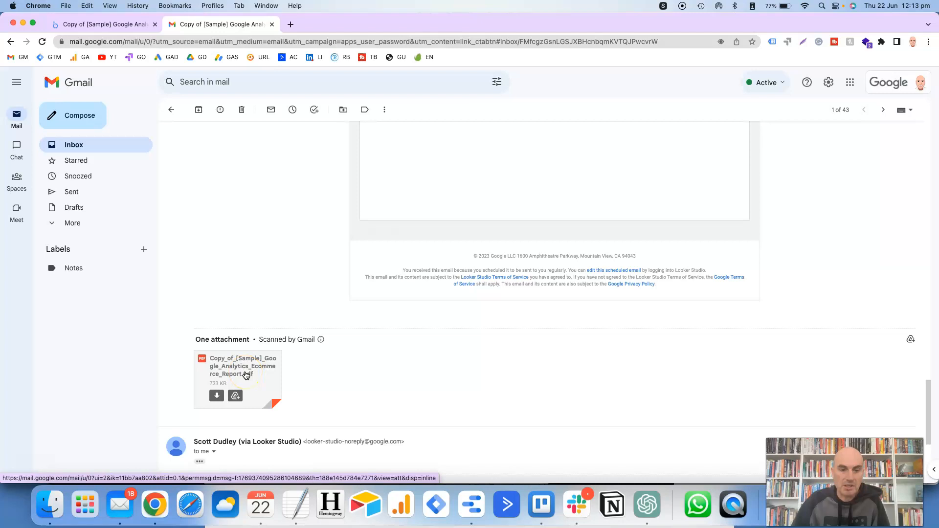
{"action": "mouse_move", "coordinate": [251, 371]}
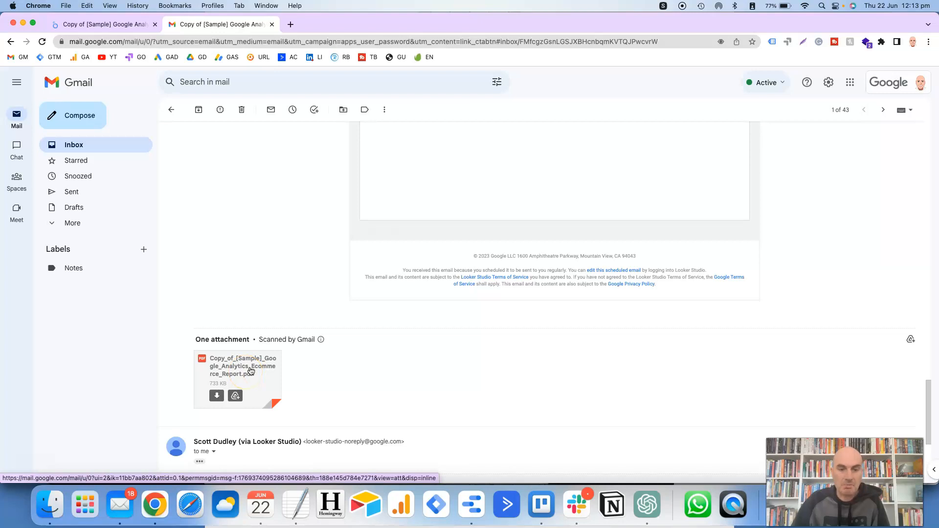
{"action": "scroll", "scroll_direction": "down", "scroll_amount": 3}
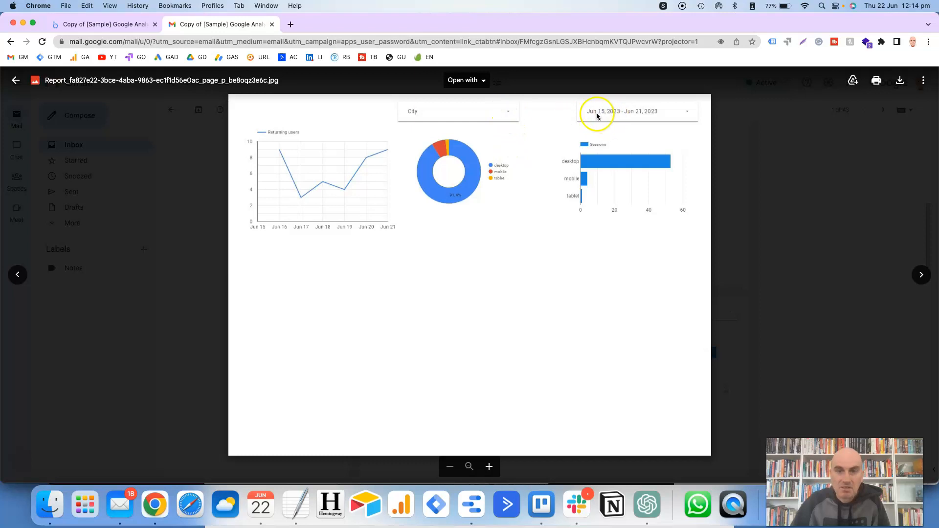
{"action": "mouse_move", "coordinate": [563, 174]}
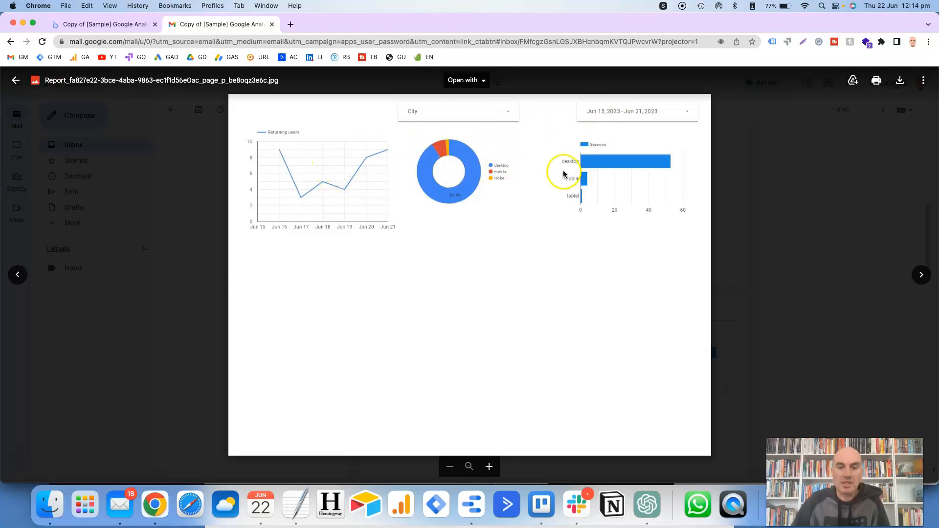
{"action": "mouse_move", "coordinate": [551, 174]}
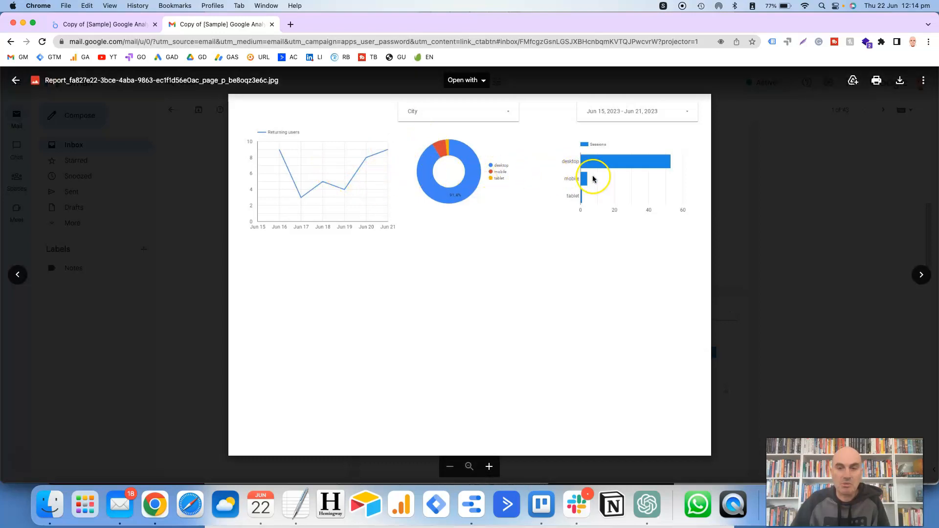
{"action": "mouse_move", "coordinate": [388, 113]}
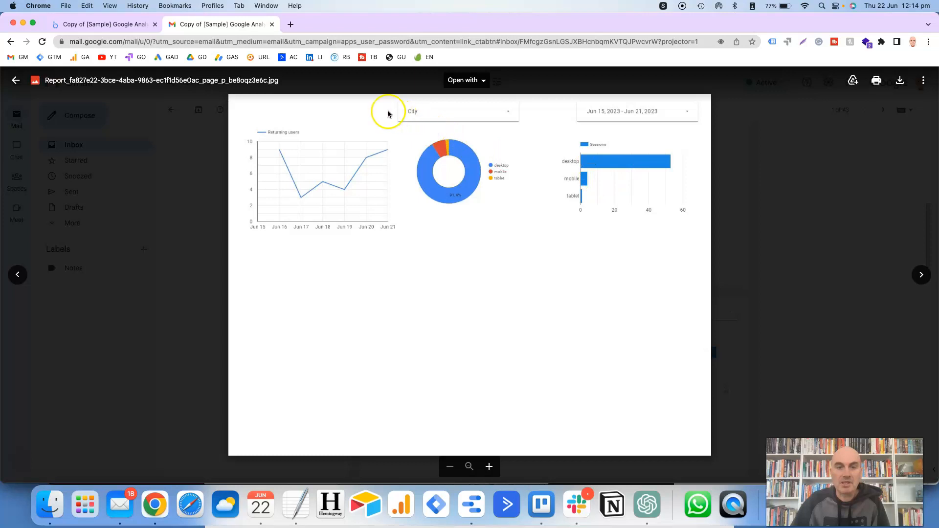
{"action": "mouse_move", "coordinate": [632, 126]}
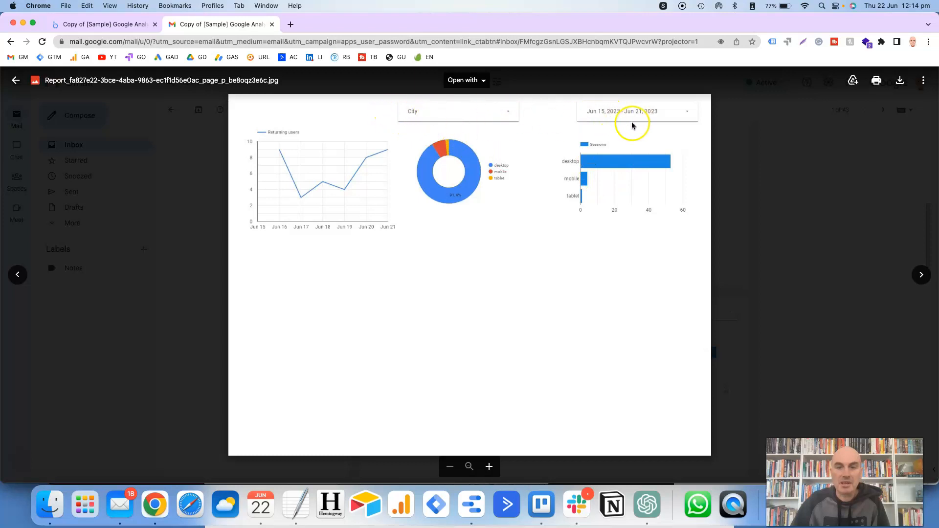
{"action": "mouse_move", "coordinate": [650, 129]}
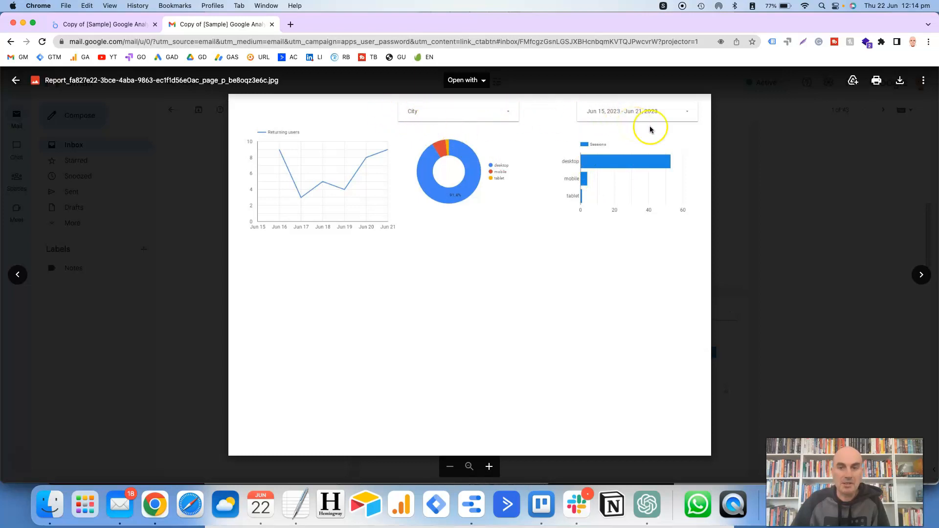
{"action": "mouse_move", "coordinate": [62, 98]}
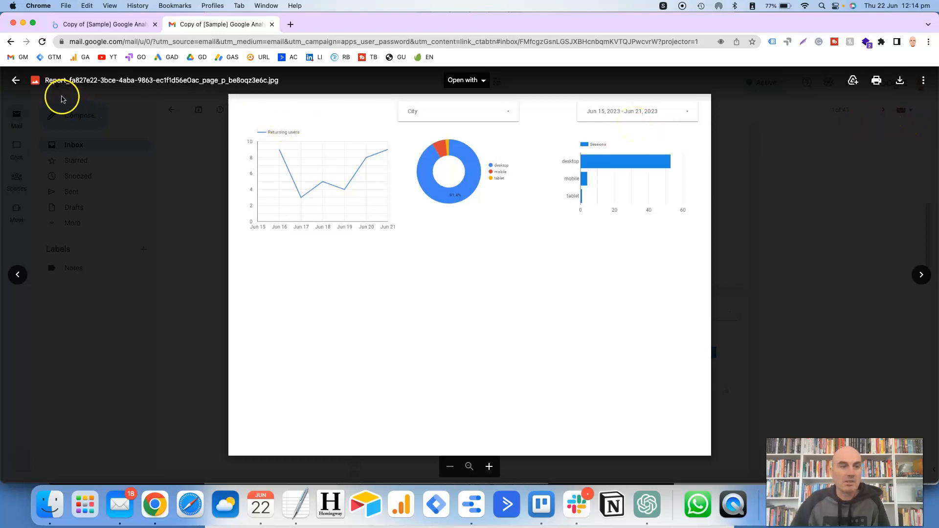
{"action": "left_click", "coordinate": [16, 80]}
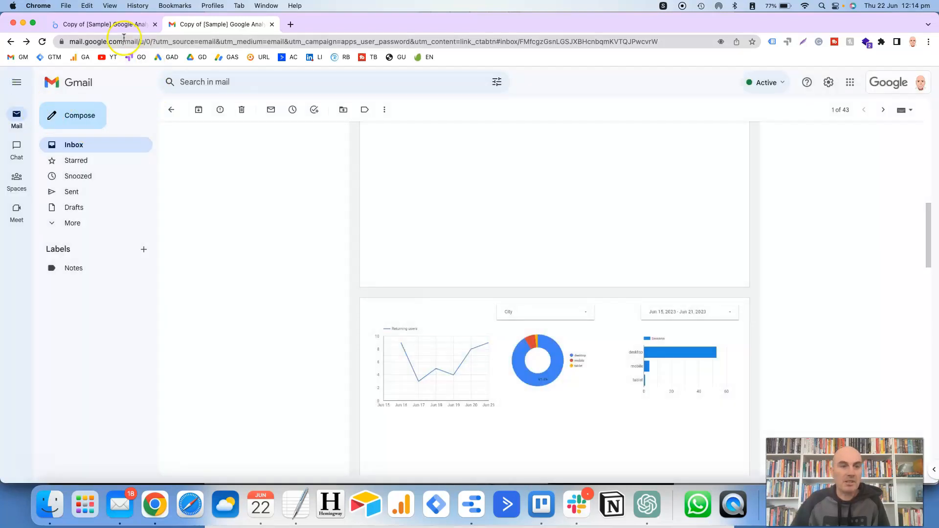
Return to the Looker Studio tab showing the delivery schedule with both recipients and five pages.
{"action": "left_click", "coordinate": [102, 24]}
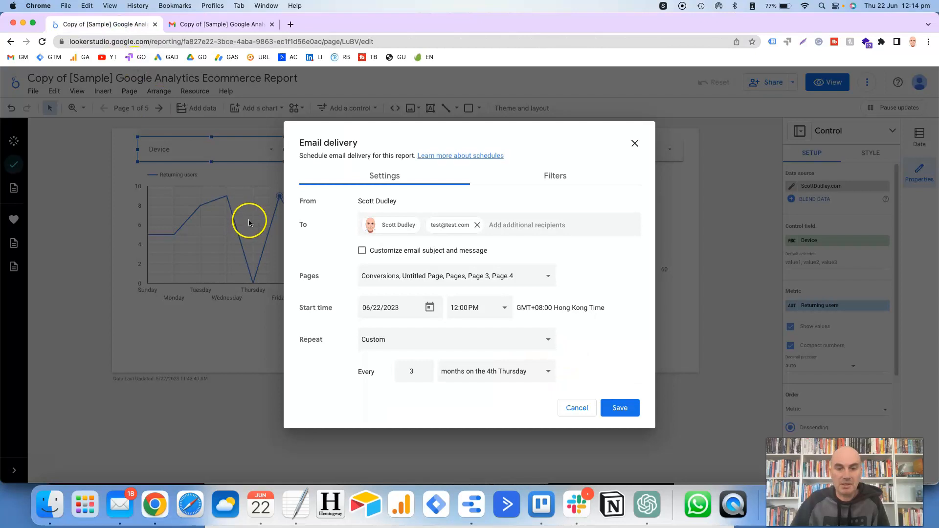
{"action": "mouse_move", "coordinate": [251, 250]}
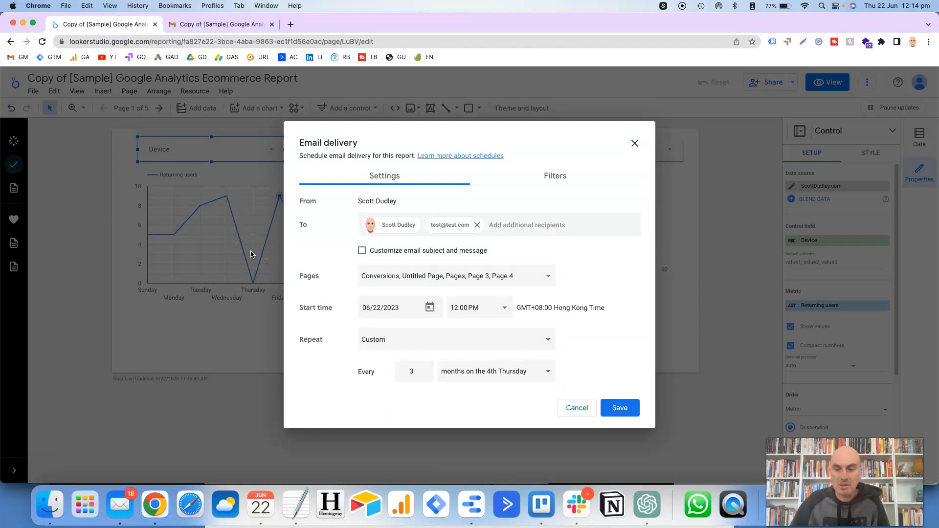
{"action": "mouse_move", "coordinate": [120, 398]}
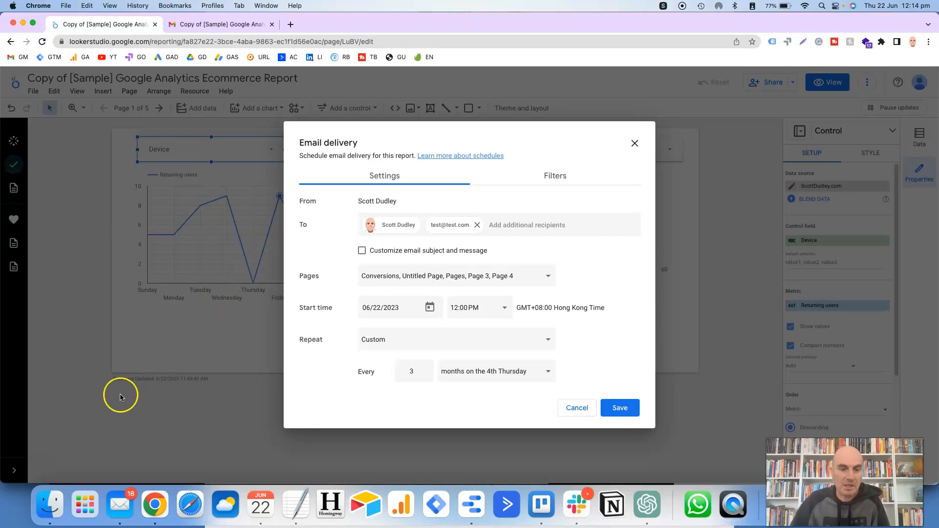